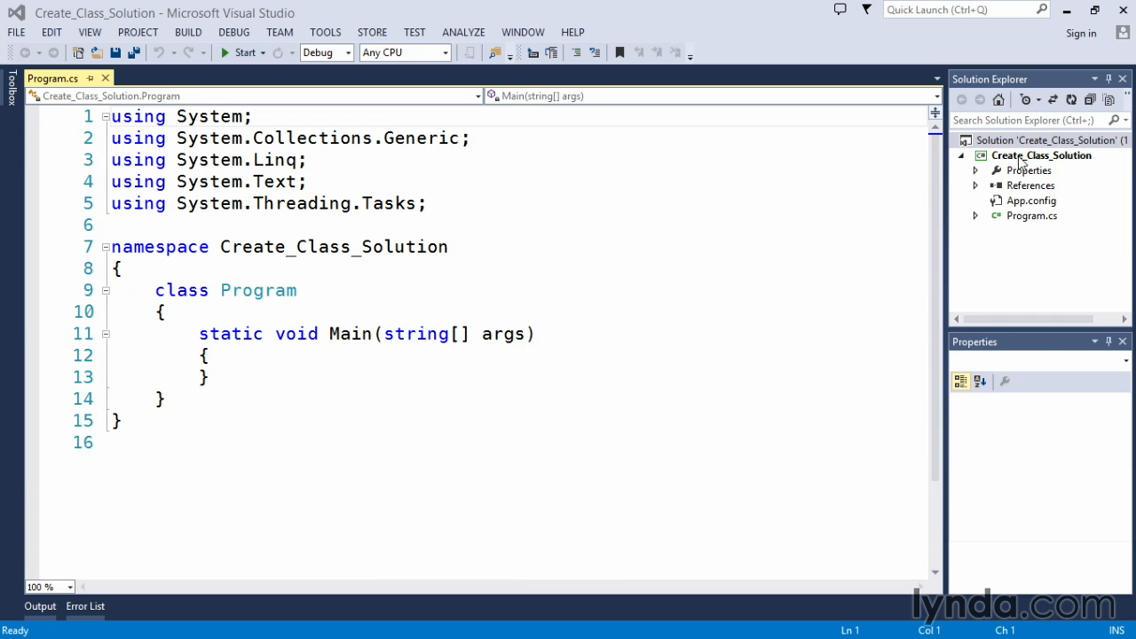
Add a new class file named Car.cs to the Create_Class_Solution project
{"action": "right_click", "coordinate": [1040, 157]}
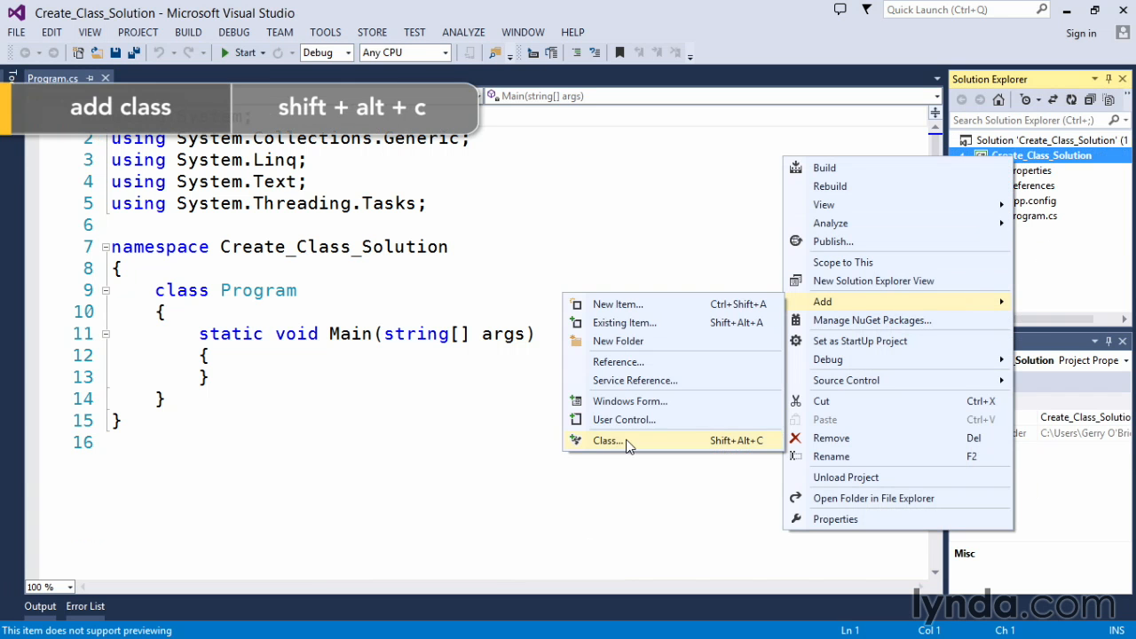
{"action": "left_click", "coordinate": [607, 440]}
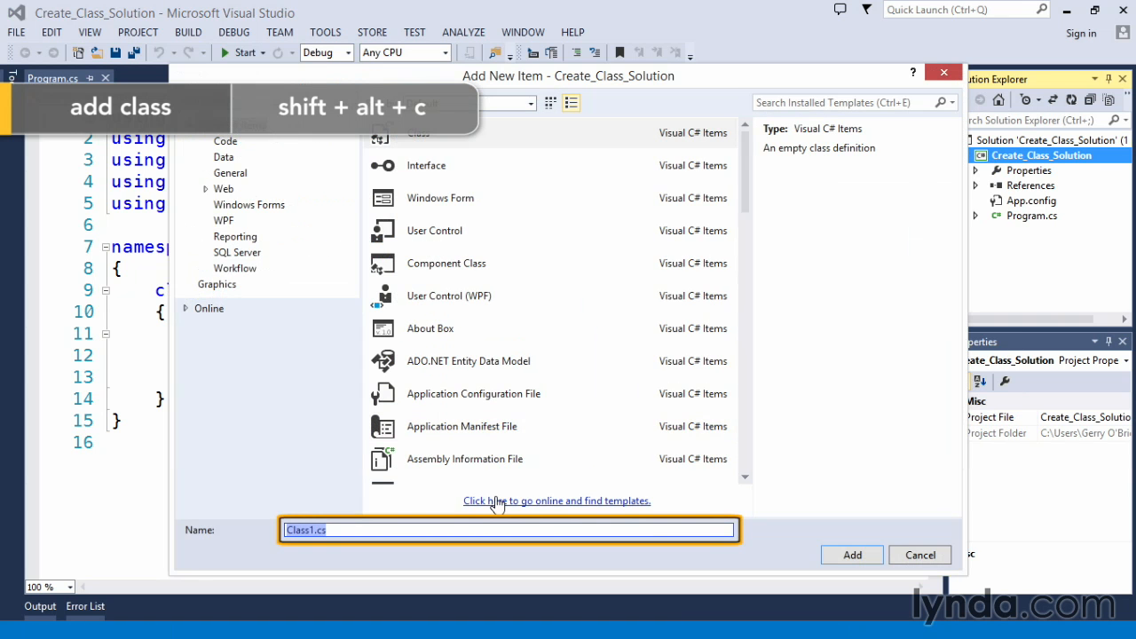
{"action": "type", "text": "Car"}
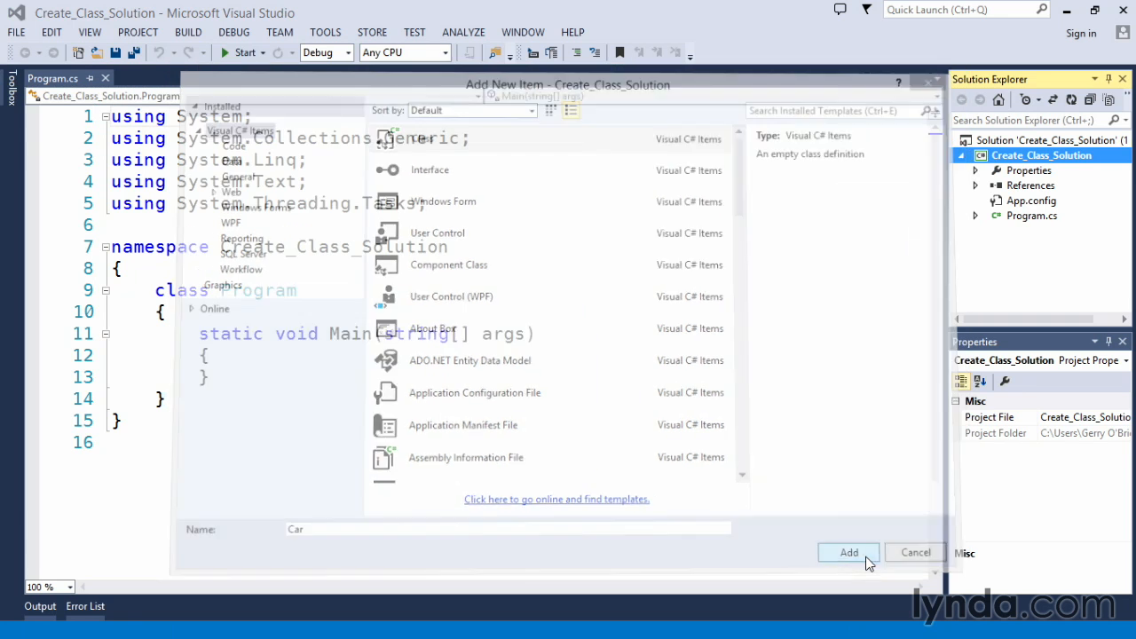
{"action": "left_click", "coordinate": [849, 552]}
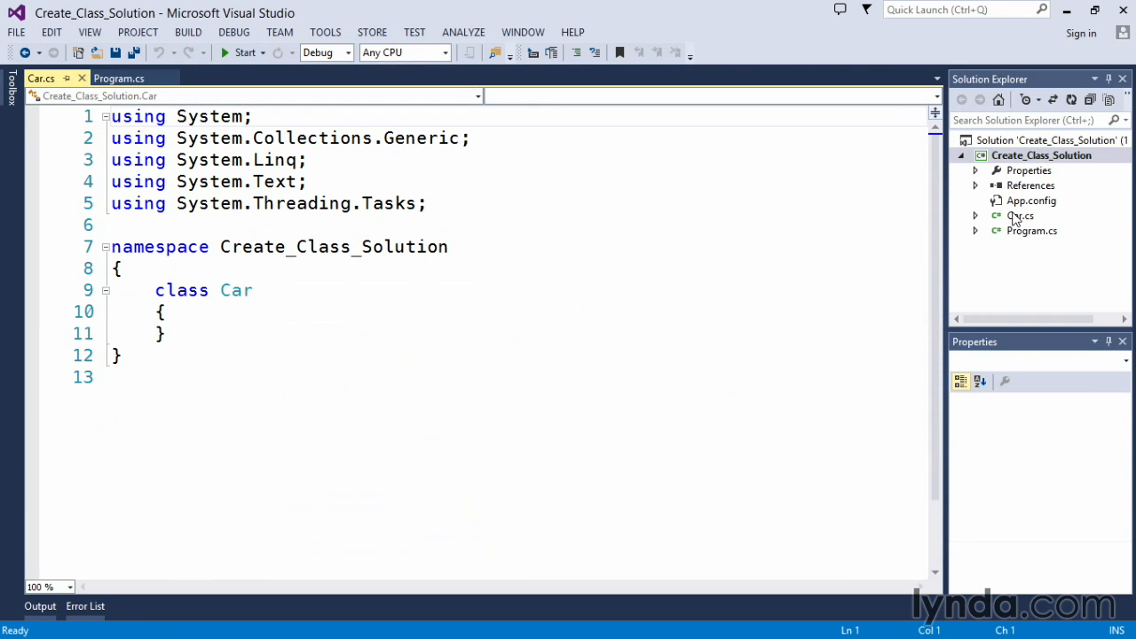
Select Car.cs and place the caret at the Car class's opening brace
{"action": "left_click", "coordinate": [1019, 215]}
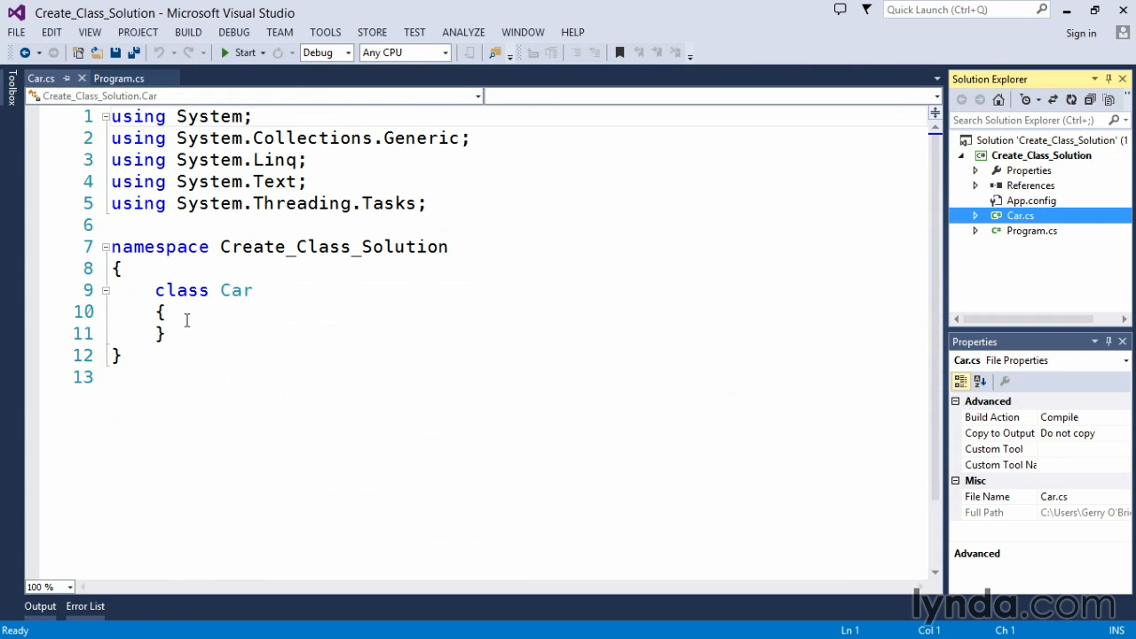
{"action": "left_click", "coordinate": [117, 355]}
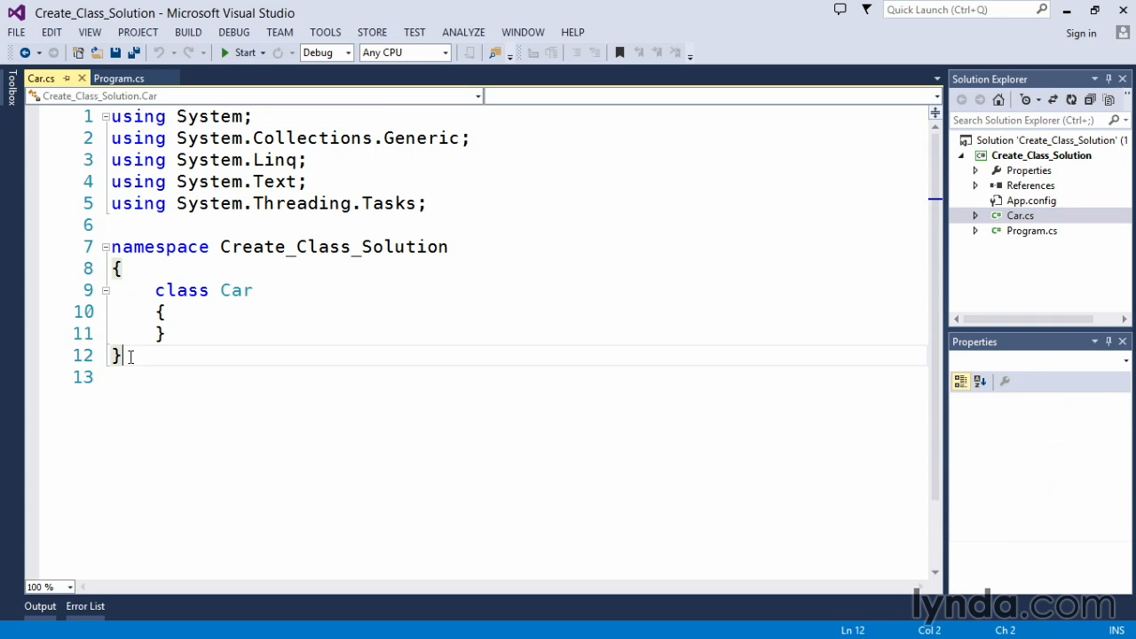
{"action": "key", "text": "ctrl+a"}
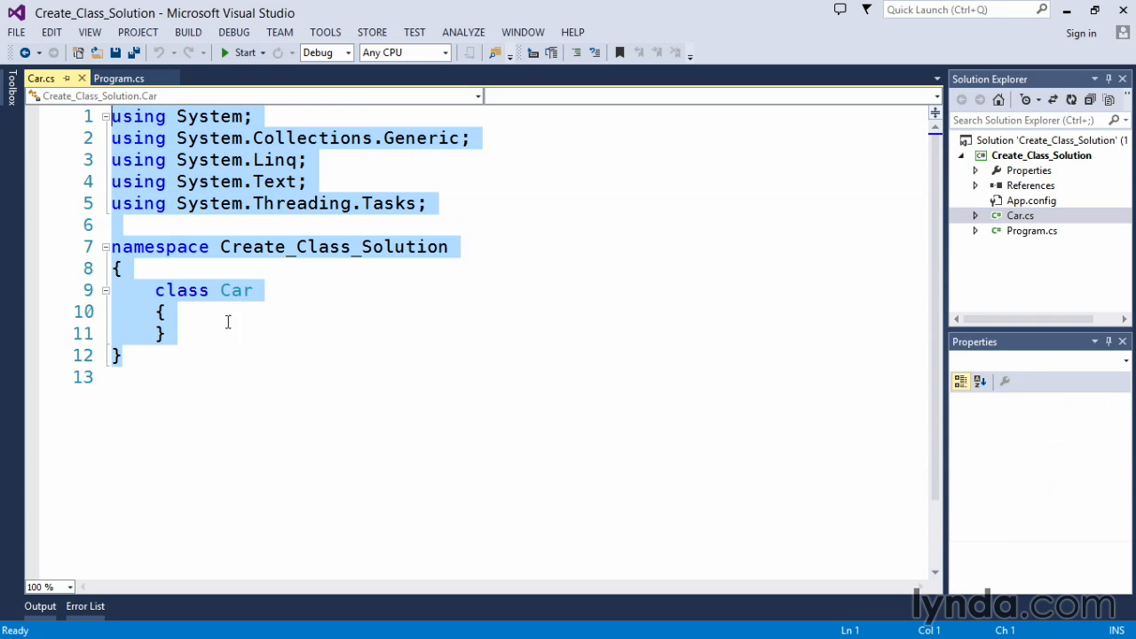
{"action": "left_click", "coordinate": [163, 313]}
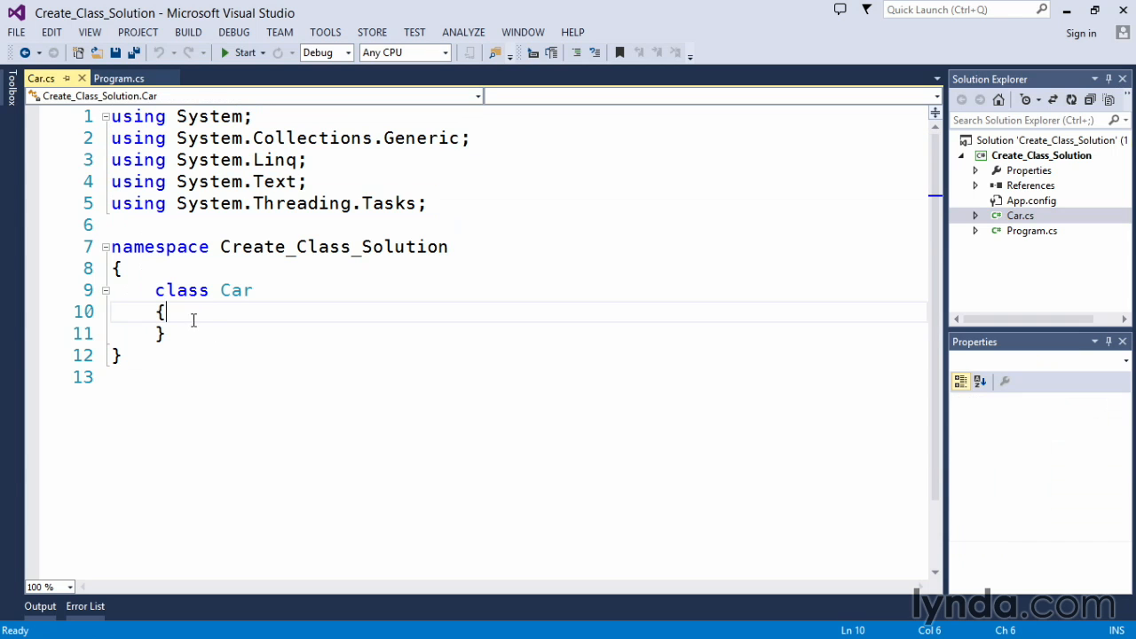
{"action": "mouse_move", "coordinate": [213, 332]}
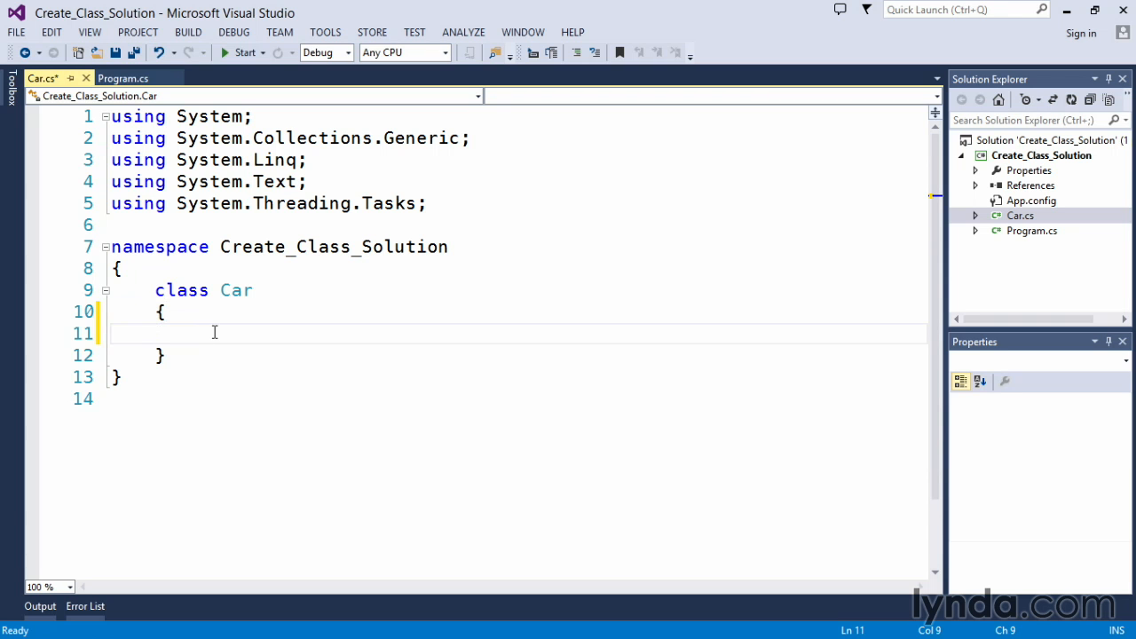
Declare public string fields make, model and color in the Car class, then a blank line
{"action": "type", "text": "pu"}
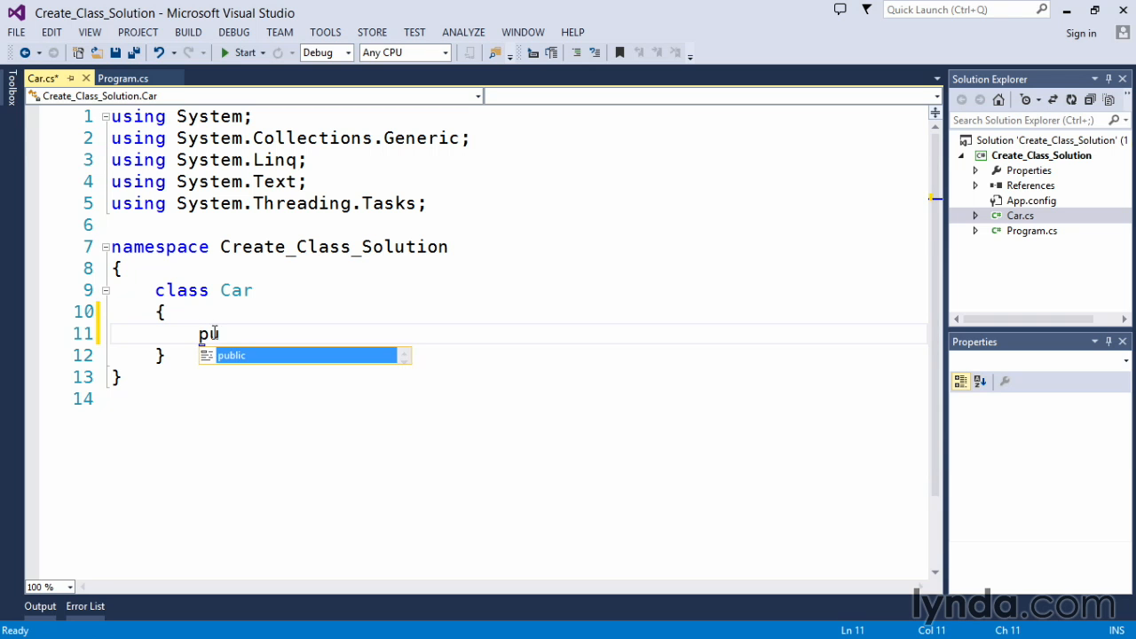
{"action": "type", "text": "blic"}
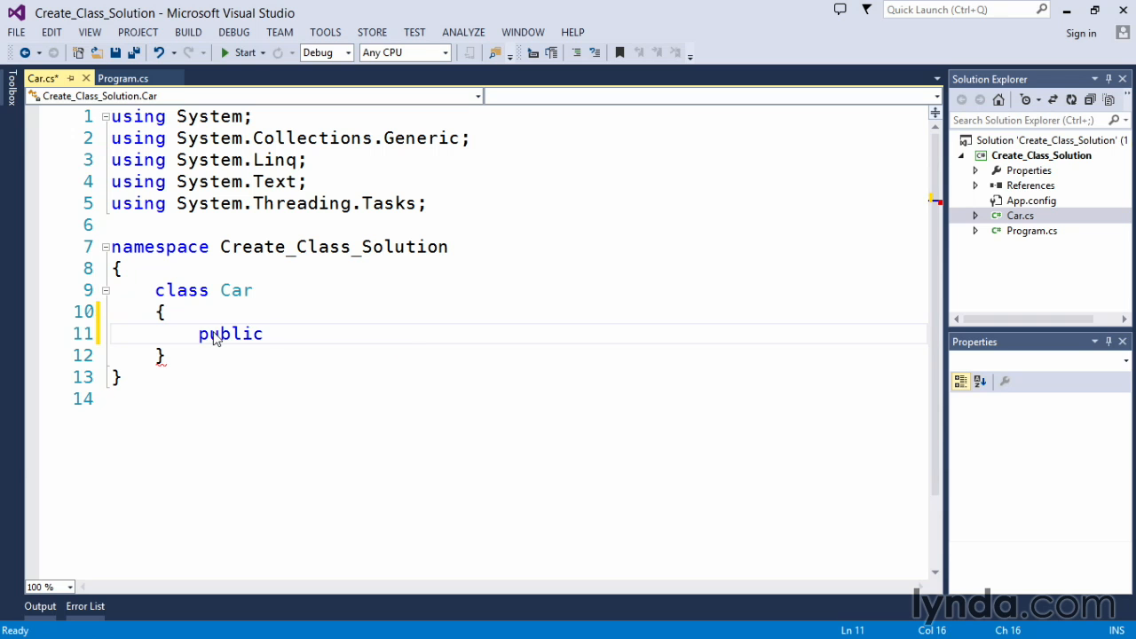
{"action": "type", "text": "string"}
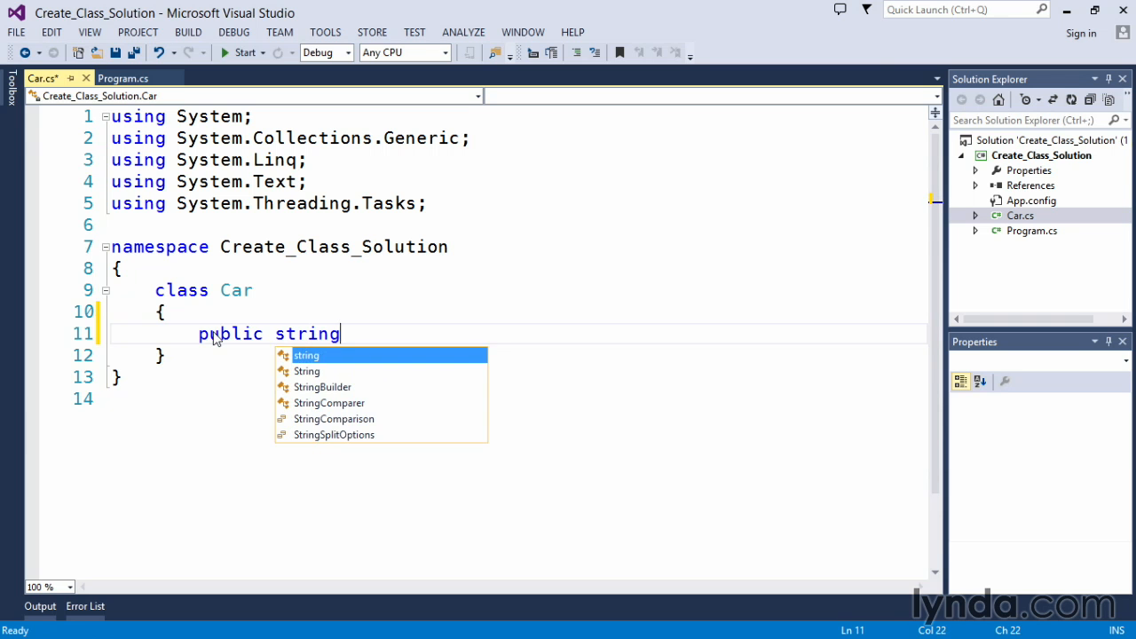
{"action": "type", "text": "make;"}
{"action": "type", "text": "public"}
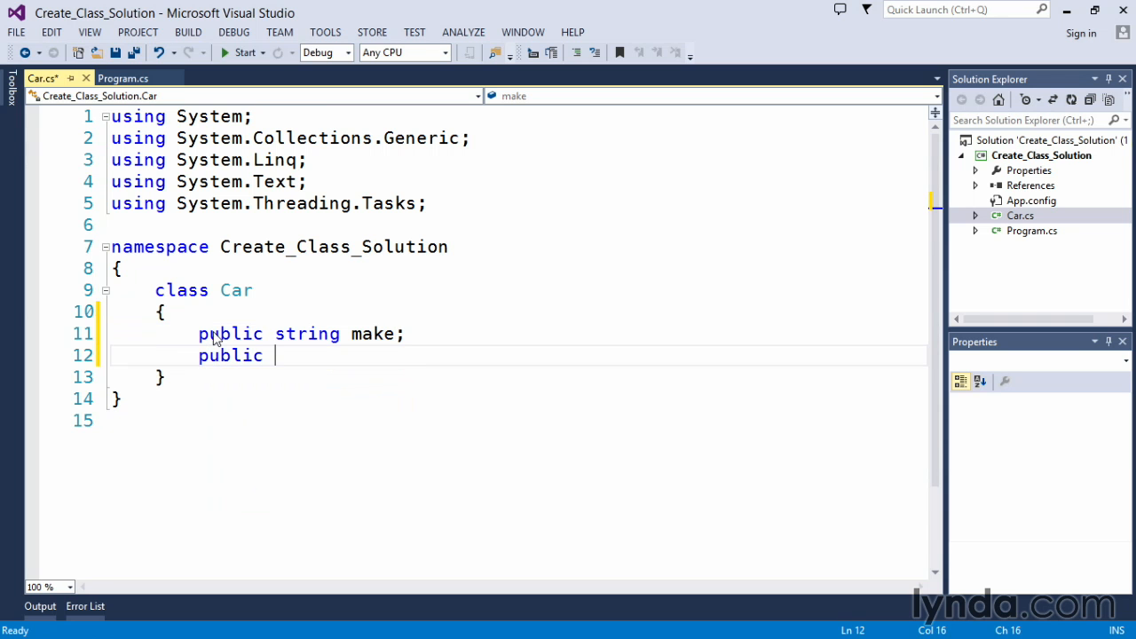
{"action": "type", "text": "string model;"}
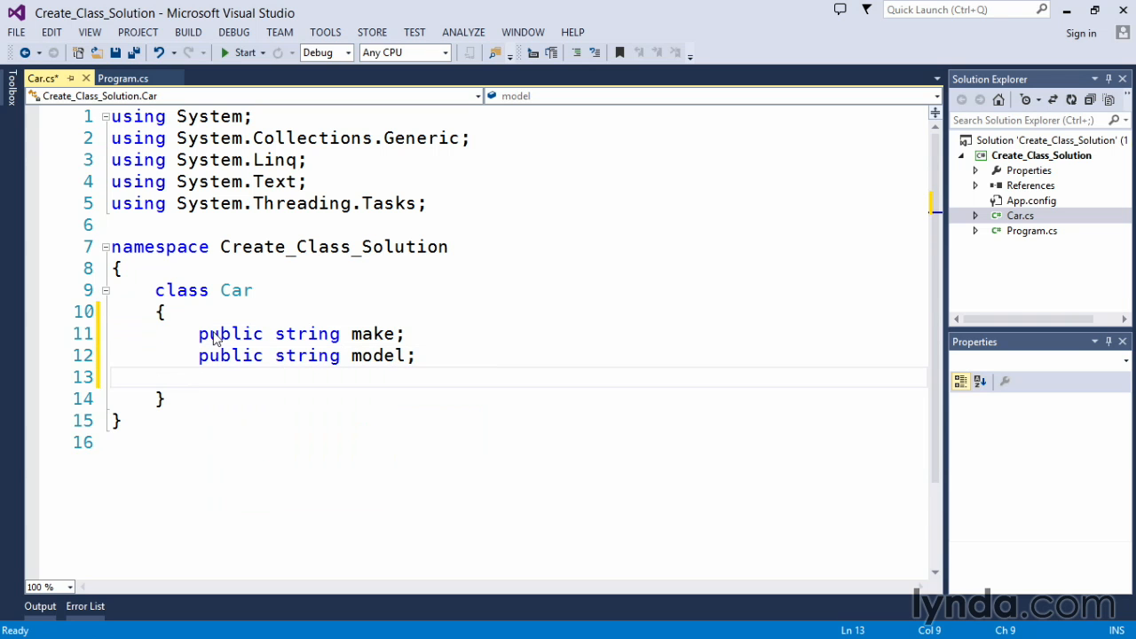
{"action": "type", "text": "public"}
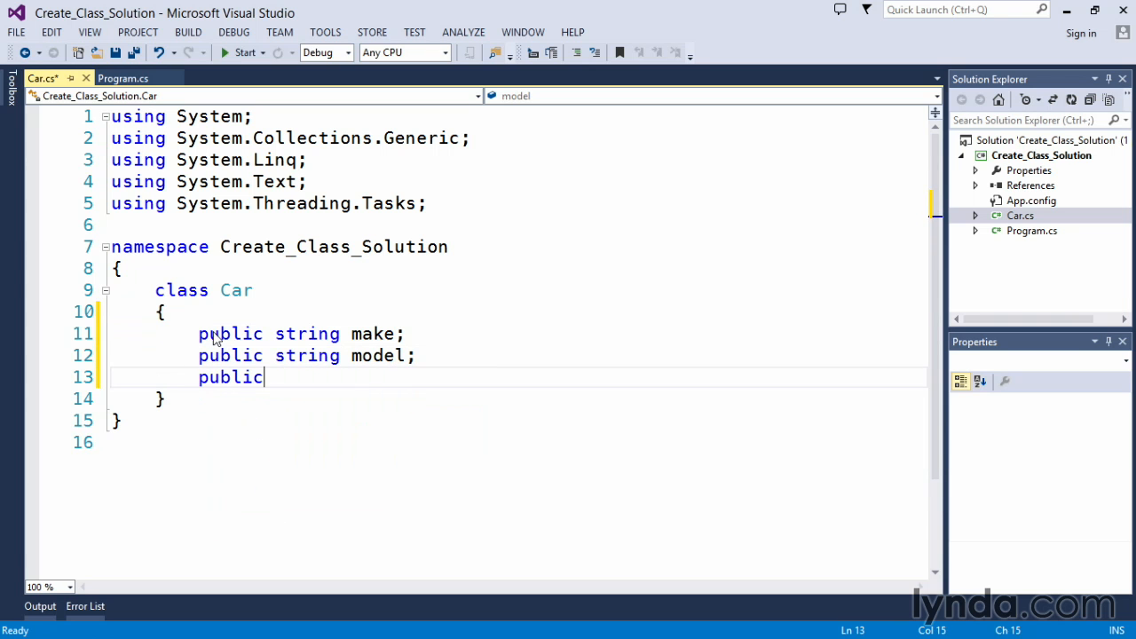
{"action": "type", "text": "string col"}
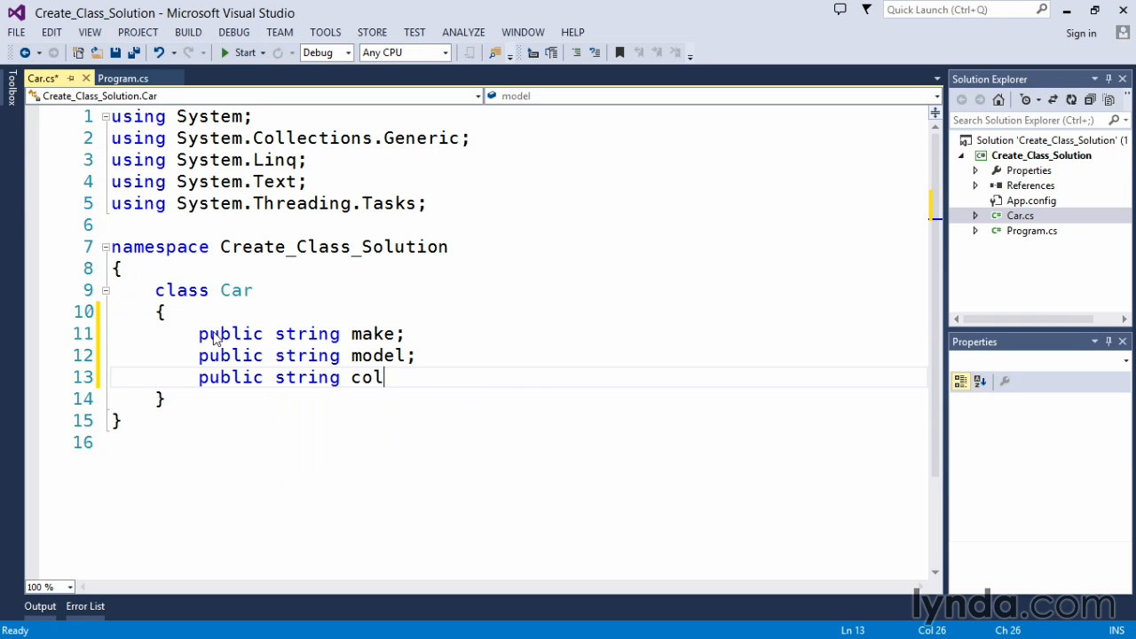
{"action": "type", "text": "or;"}
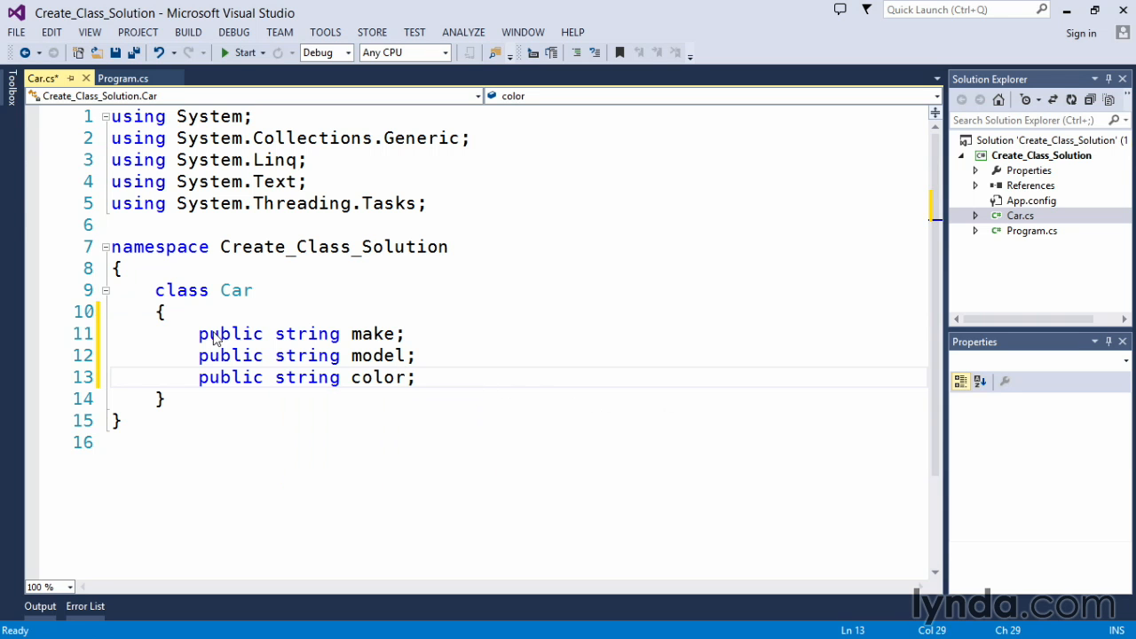
{"action": "key", "text": "enter"}
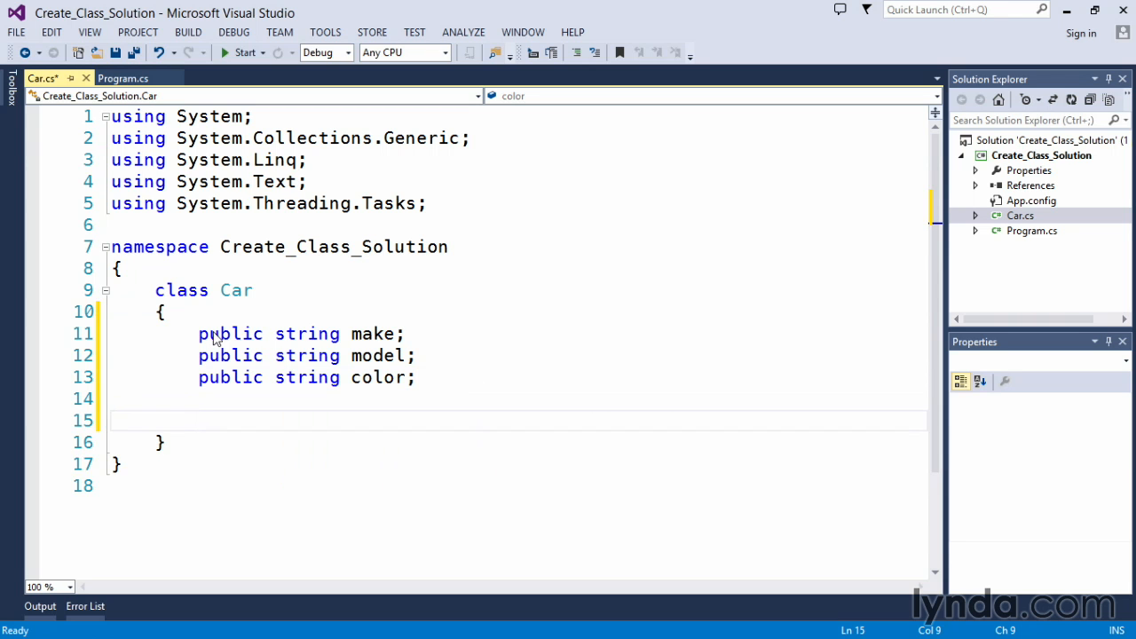
Declare a public void Drive() method in the Car class
{"action": "type", "text": "public"}
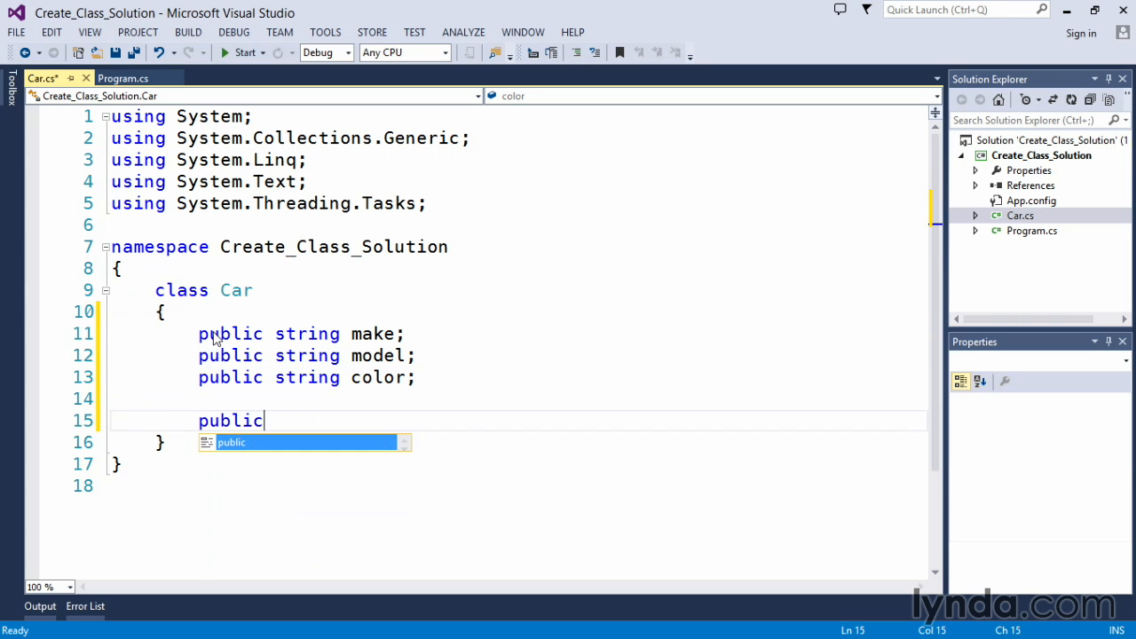
{"action": "type", "text": "void"}
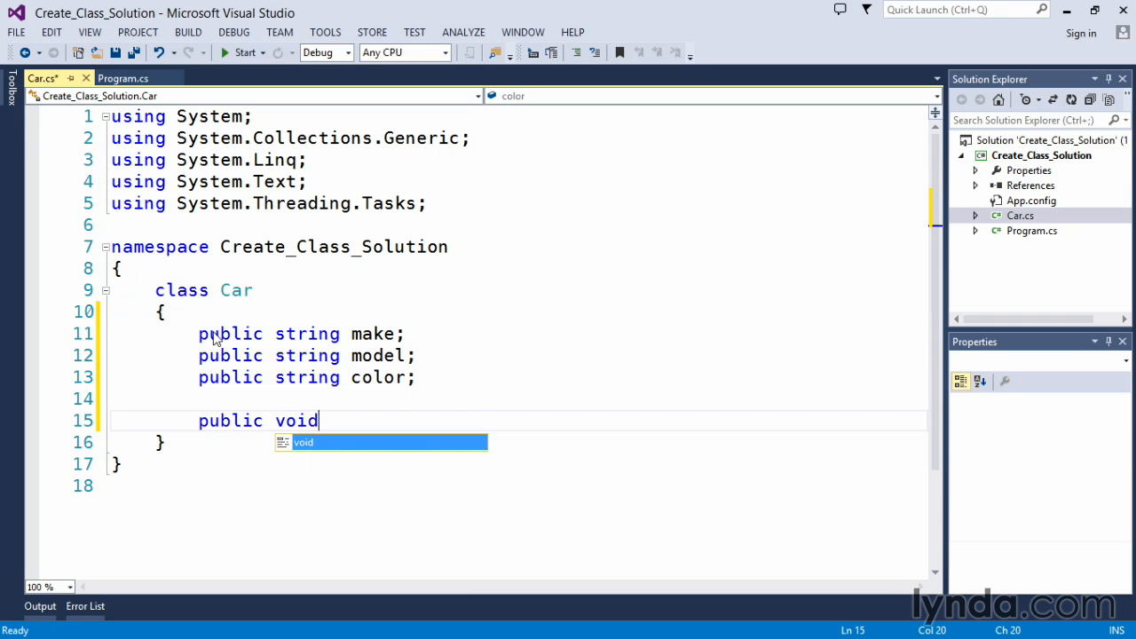
{"action": "type", "text": "Dr"}
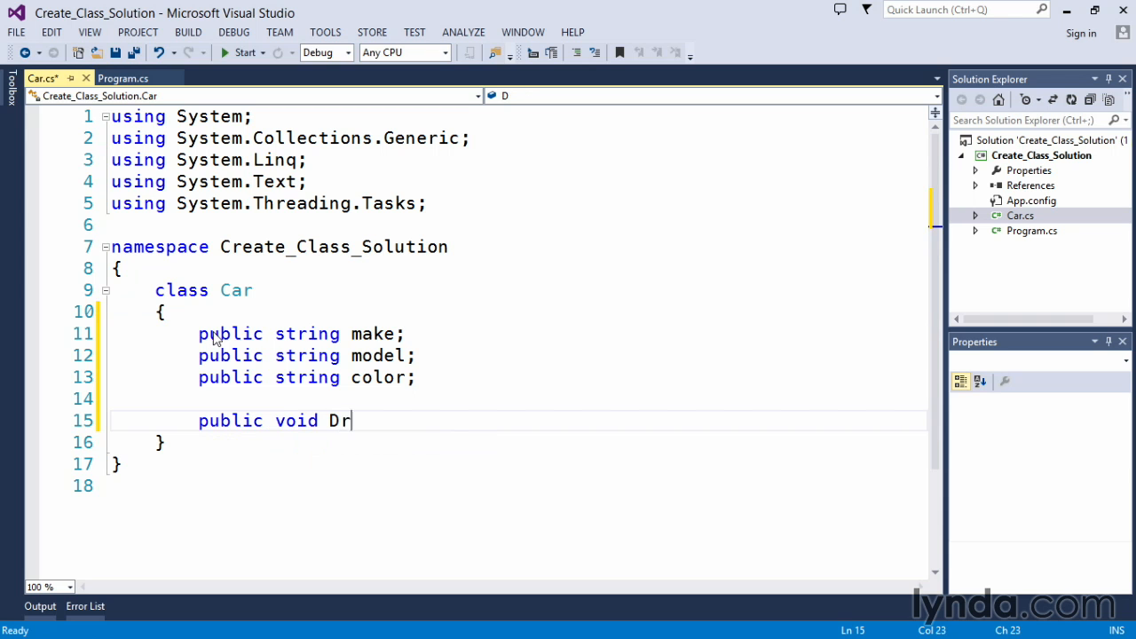
{"action": "type", "text": "ive()"}
{"action": "type", "text": "{"}
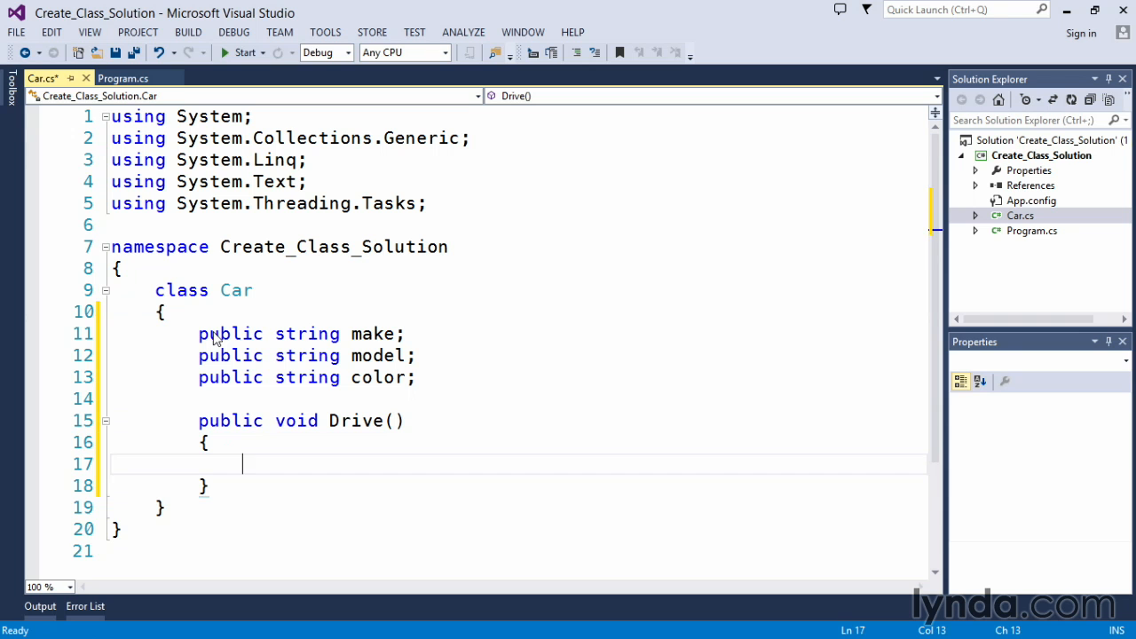
Make Drive's body write "Driving" with Console.WriteLine
{"action": "type", "text": "Console"}
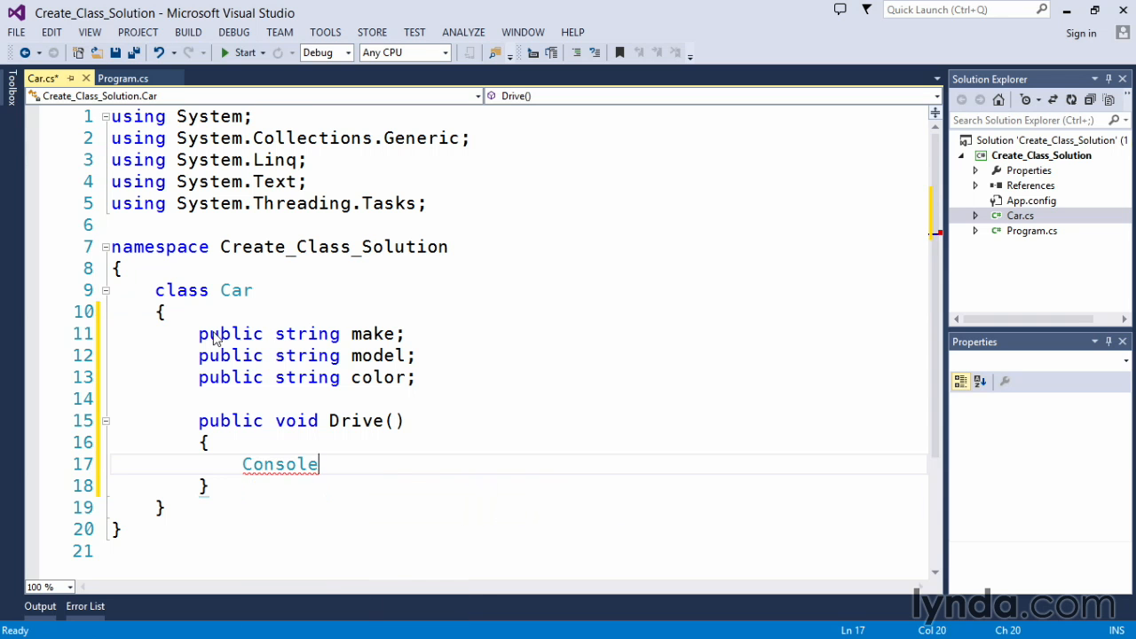
{"action": "type", "text": ".WriteLine"}
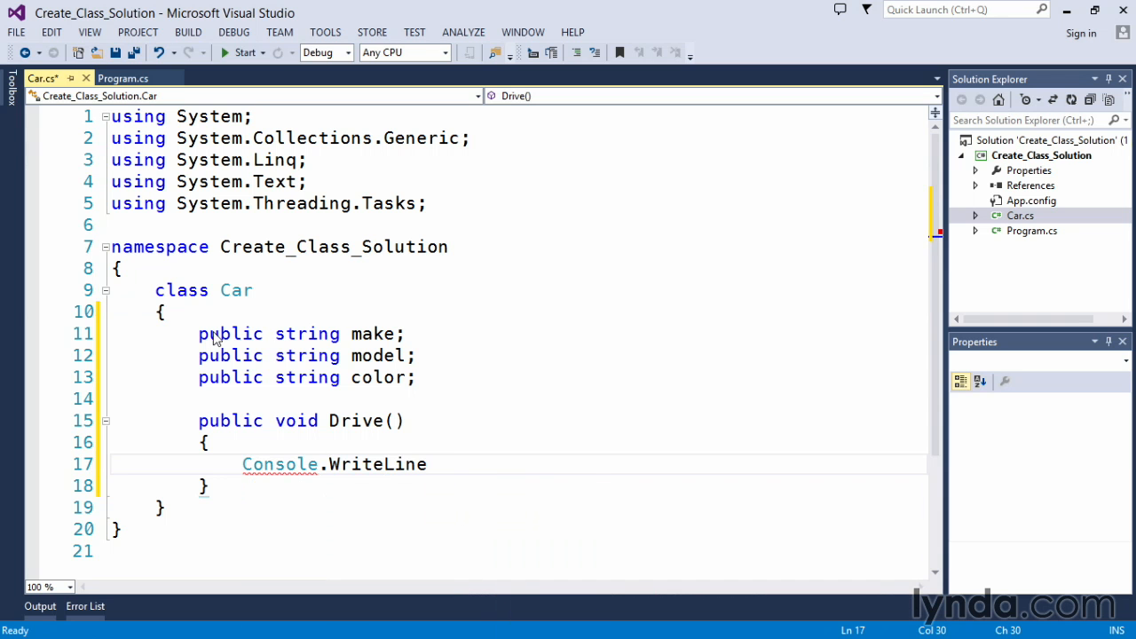
{"action": "type", "text": "(\"Dr\""}
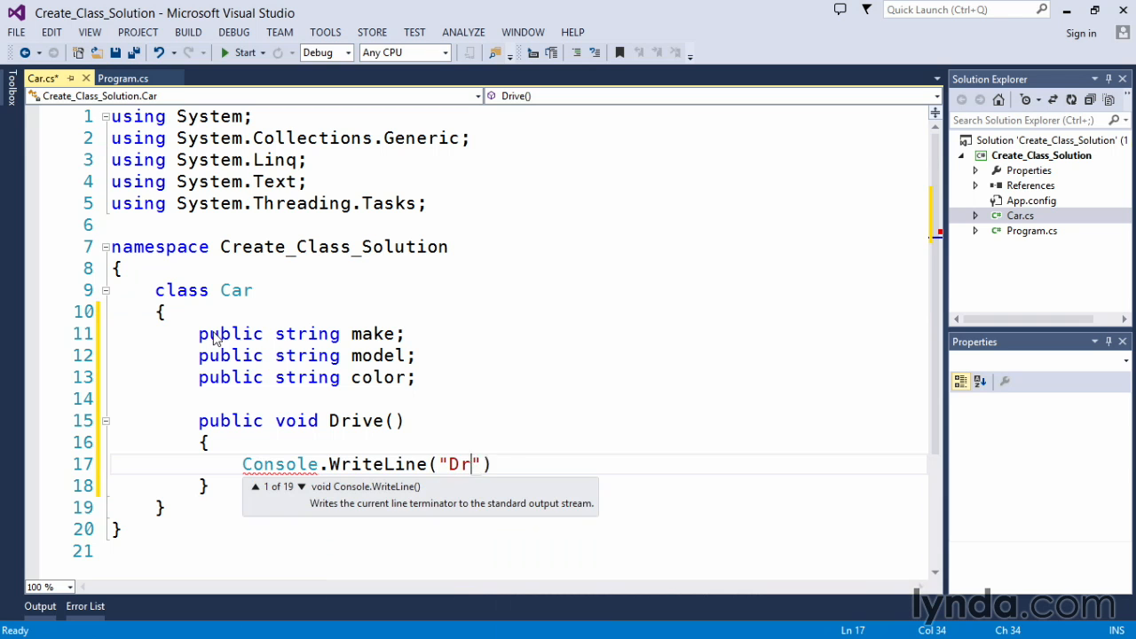
{"action": "type", "text": "iving"}
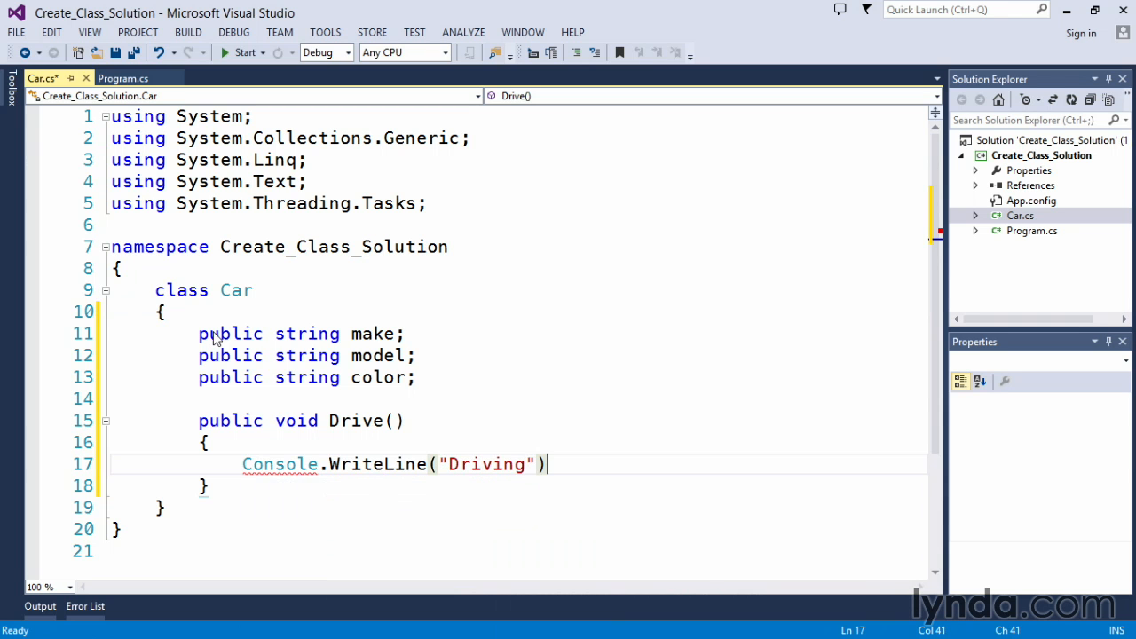
{"action": "type", "text": ";"}
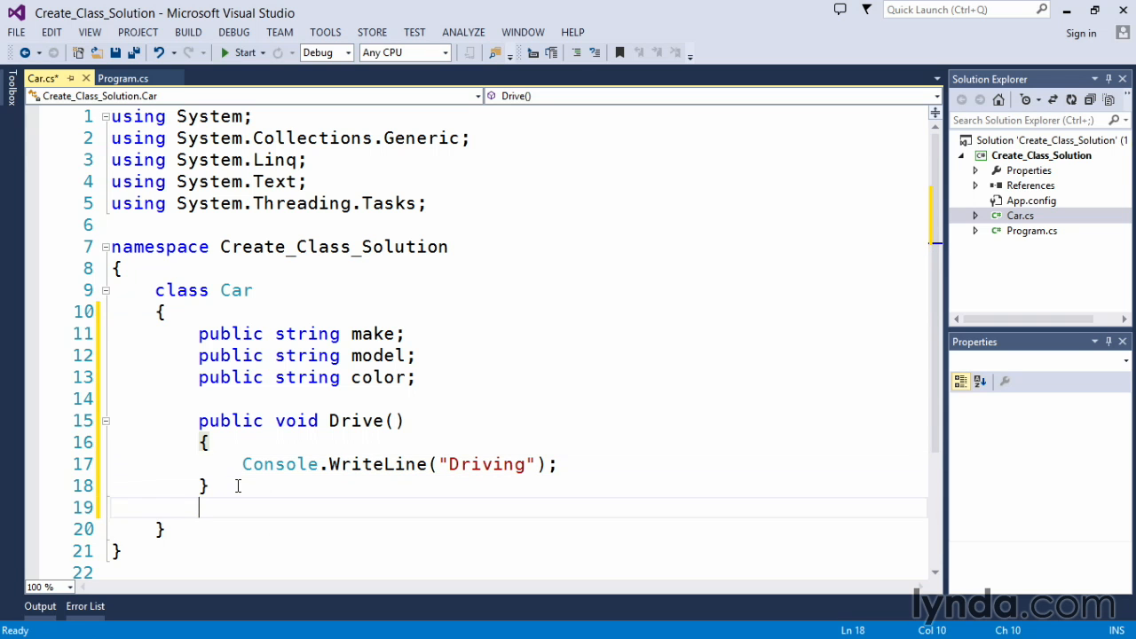
Declare a public void Stop() method below Drive()
{"action": "type", "text": "pu"}
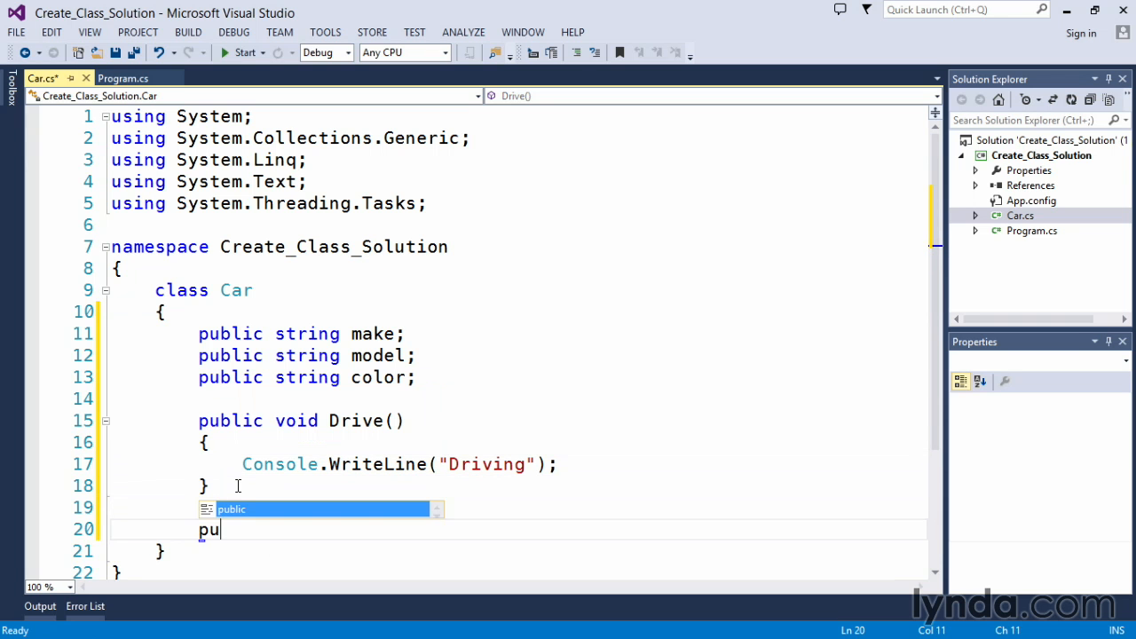
{"action": "type", "text": "blic void"}
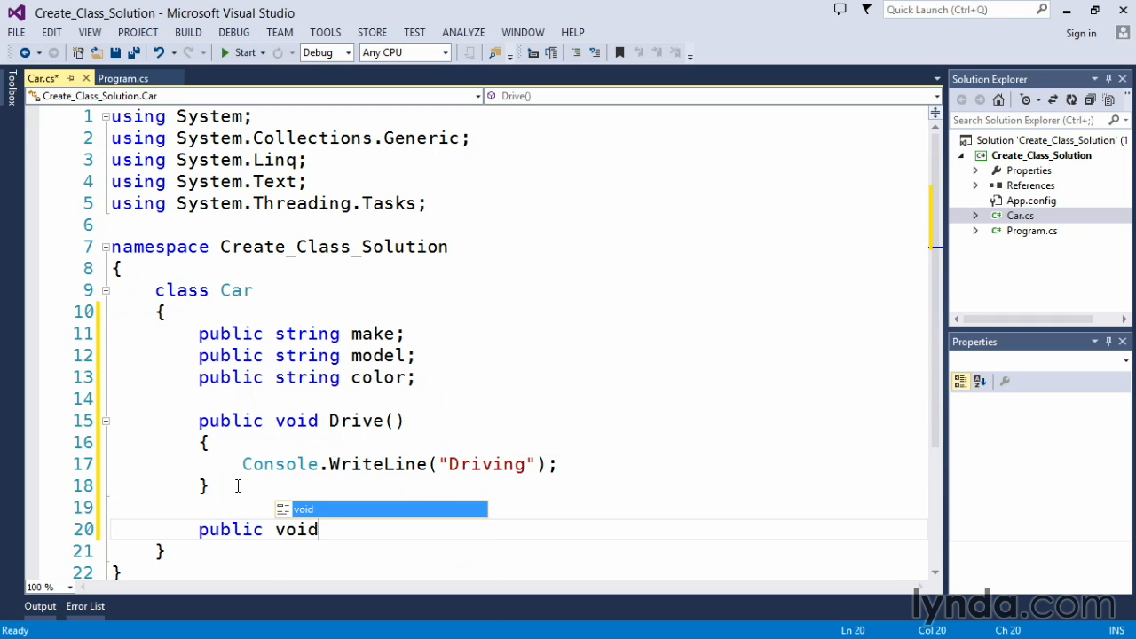
{"action": "mouse_move", "coordinate": [238, 489]}
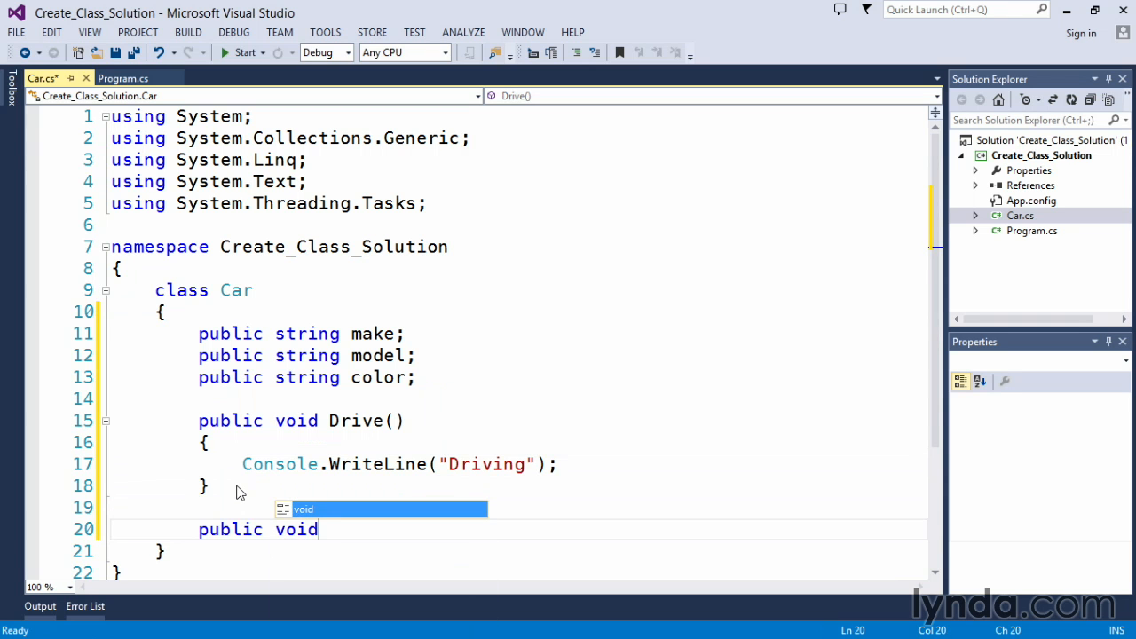
{"action": "type", "text": "Stop"}
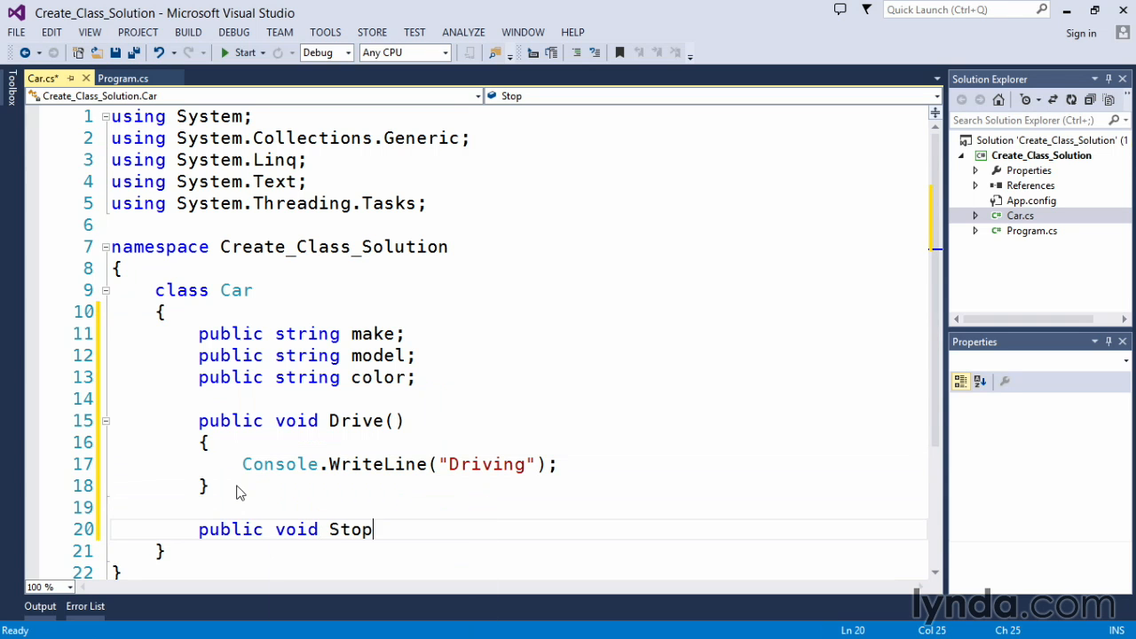
{"action": "type", "text": "()"}
{"action": "type", "text": "{"}
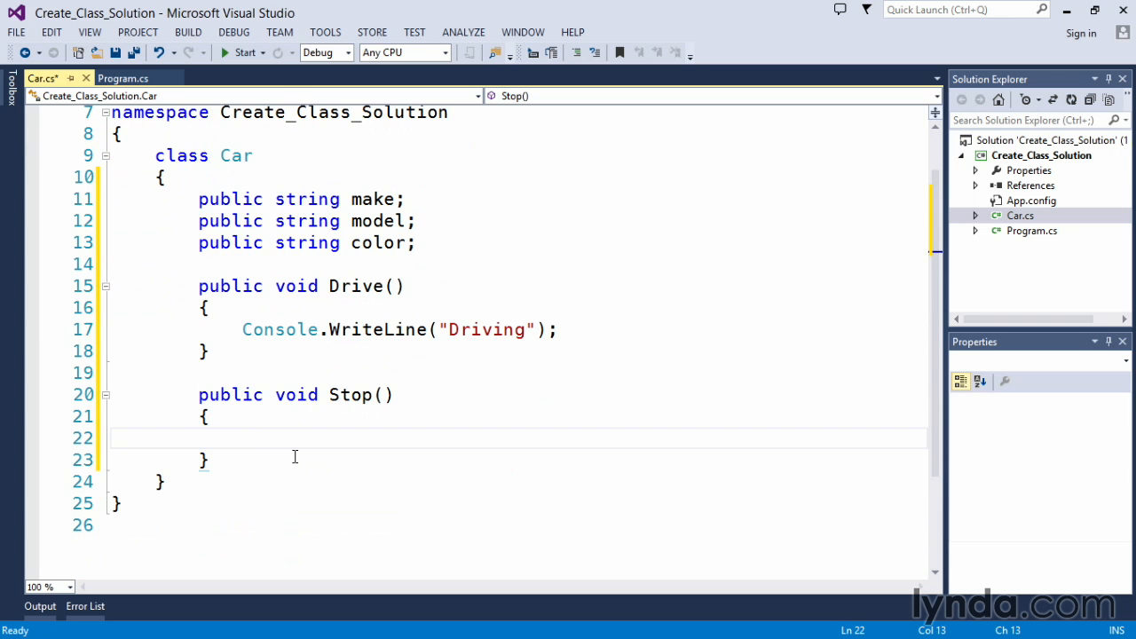
Make Stop's body write "Stopping" with Console.WriteLine
{"action": "type", "text": "console.W"}
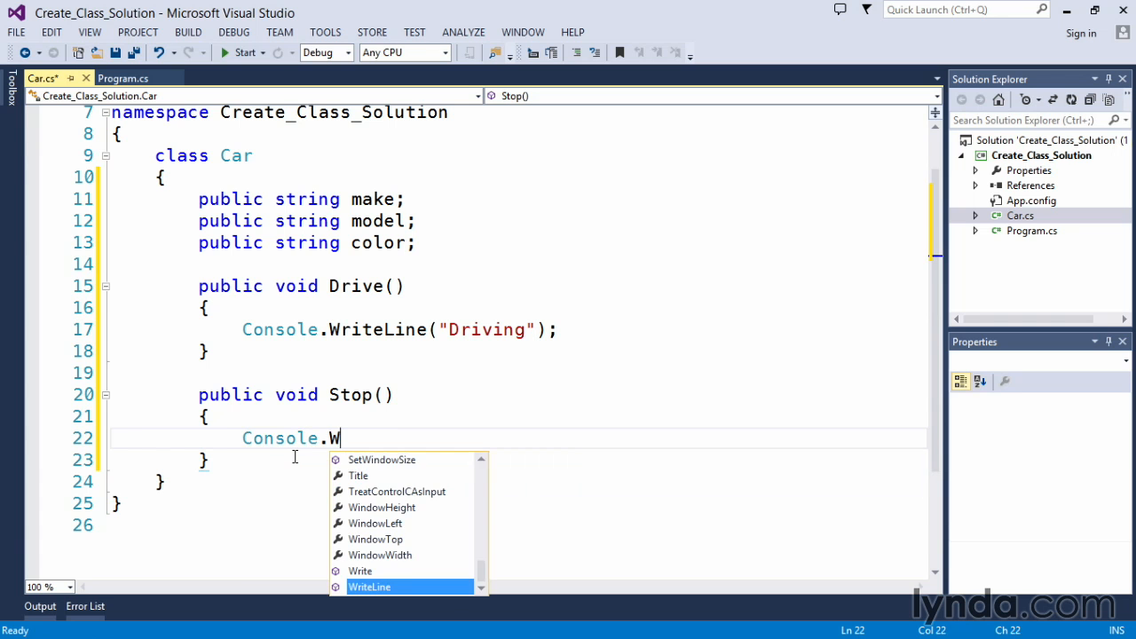
{"action": "type", "text": "riteLine("}
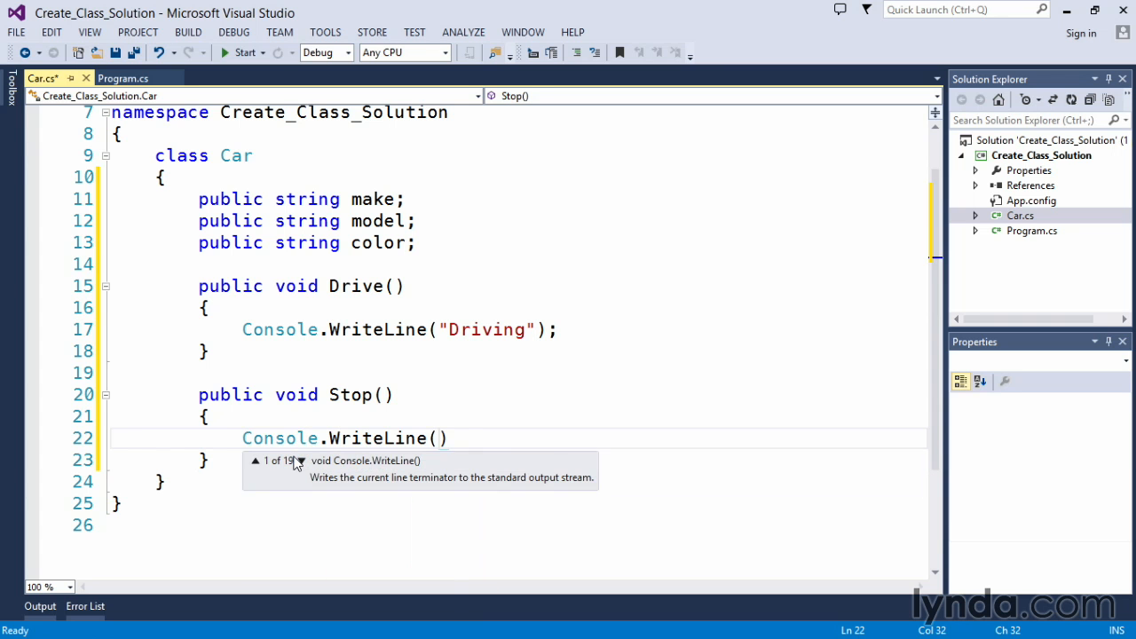
{"action": "type", "text": "Stopp\""}
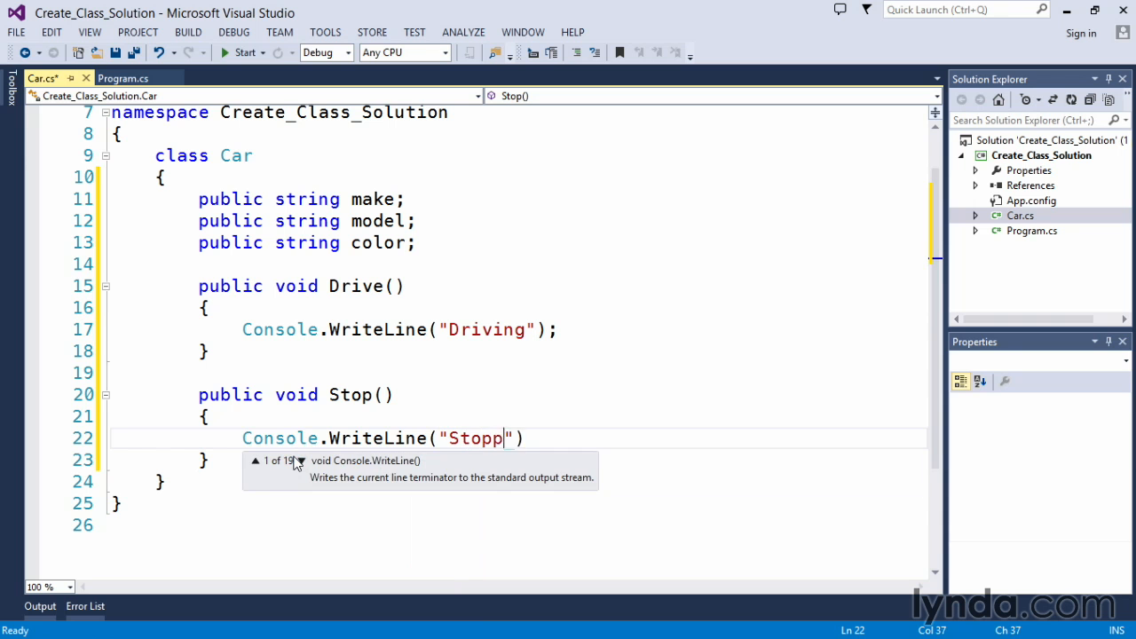
{"action": "type", "text": "ing);"}
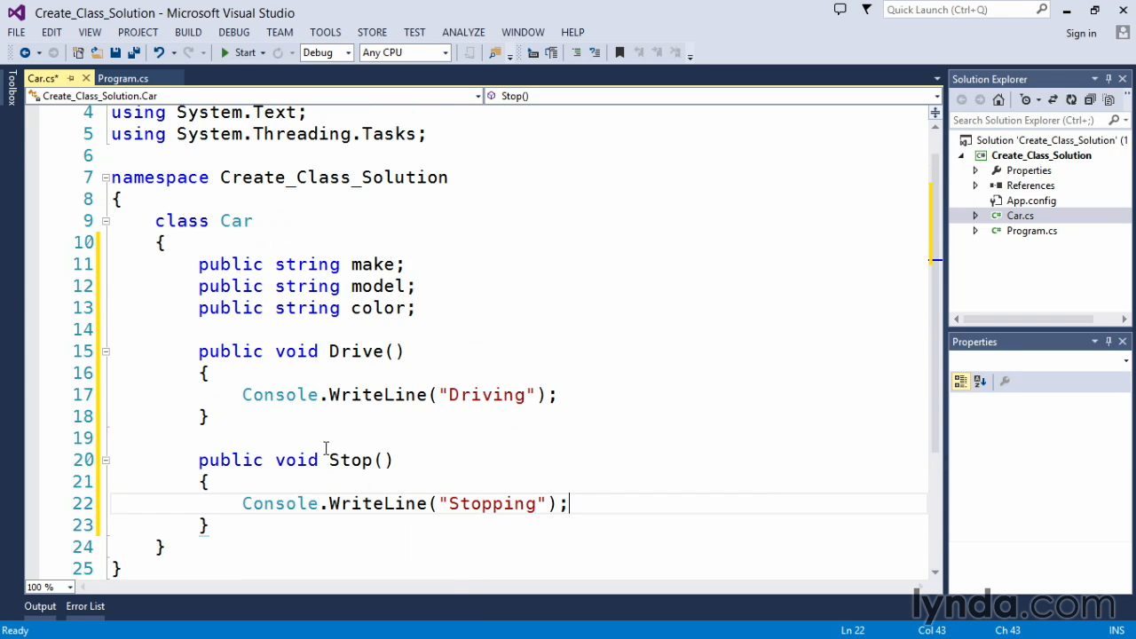
{"action": "left_click_drag", "start_coordinate": [198, 263], "coordinate": [387, 285]}
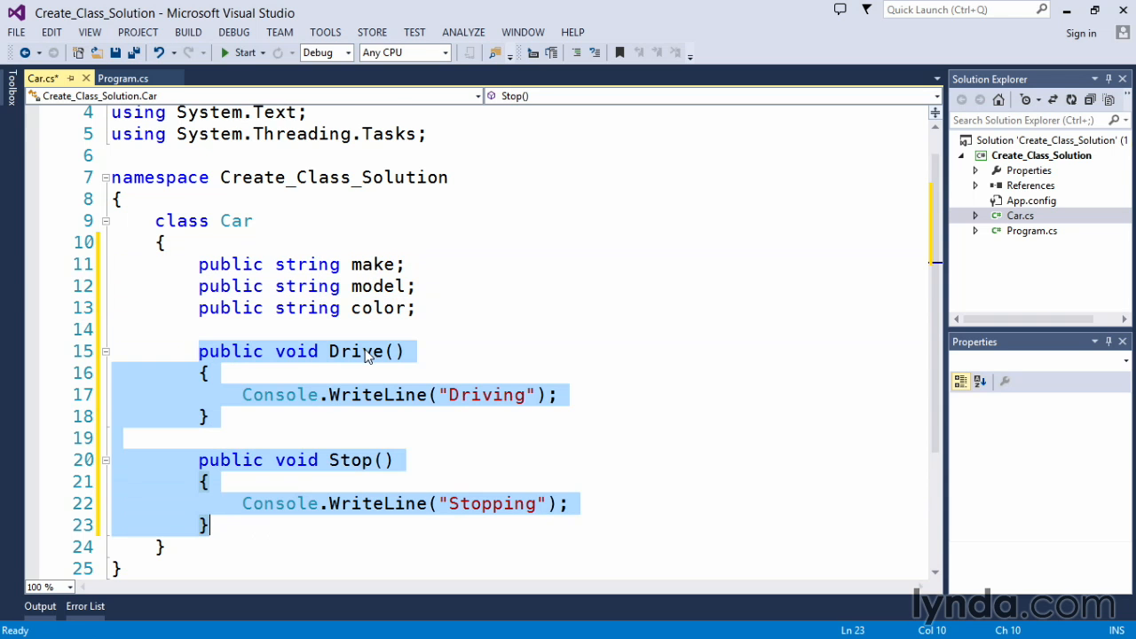
Switch to Program.cs and add an empty line inside the Main method body
{"action": "left_click", "coordinate": [360, 460]}
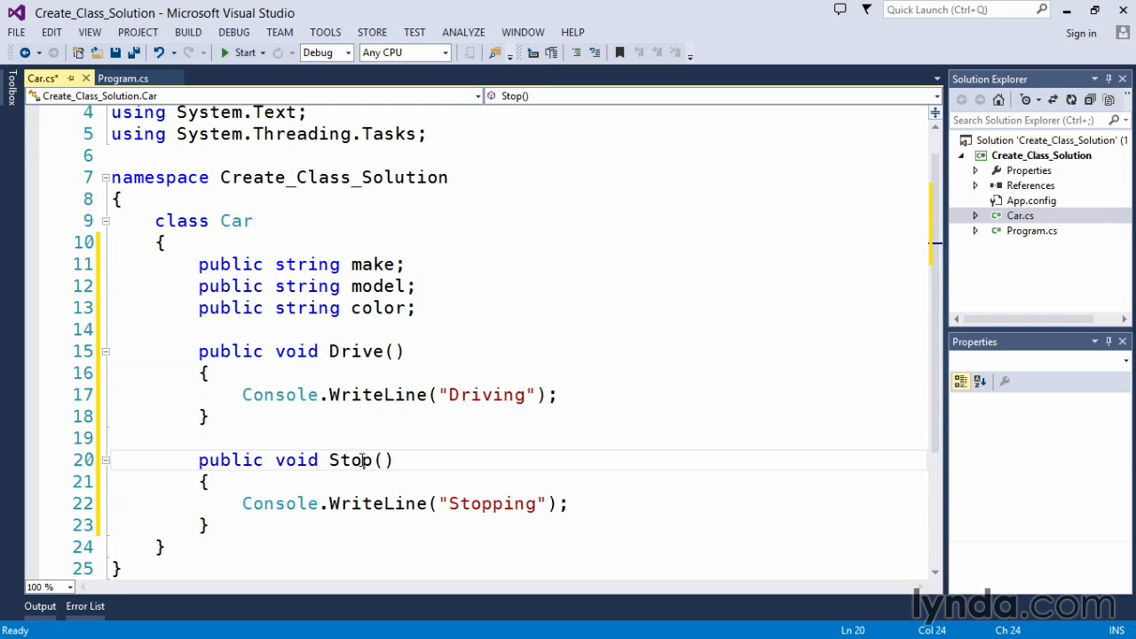
{"action": "double_click", "coordinate": [349, 460]}
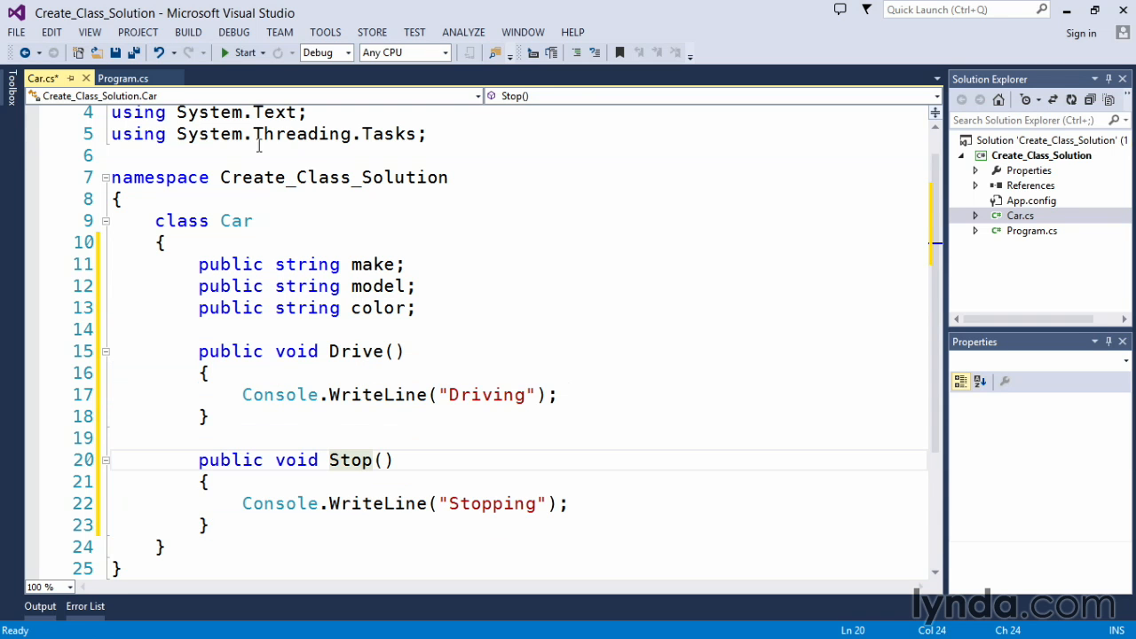
{"action": "left_click", "coordinate": [123, 78]}
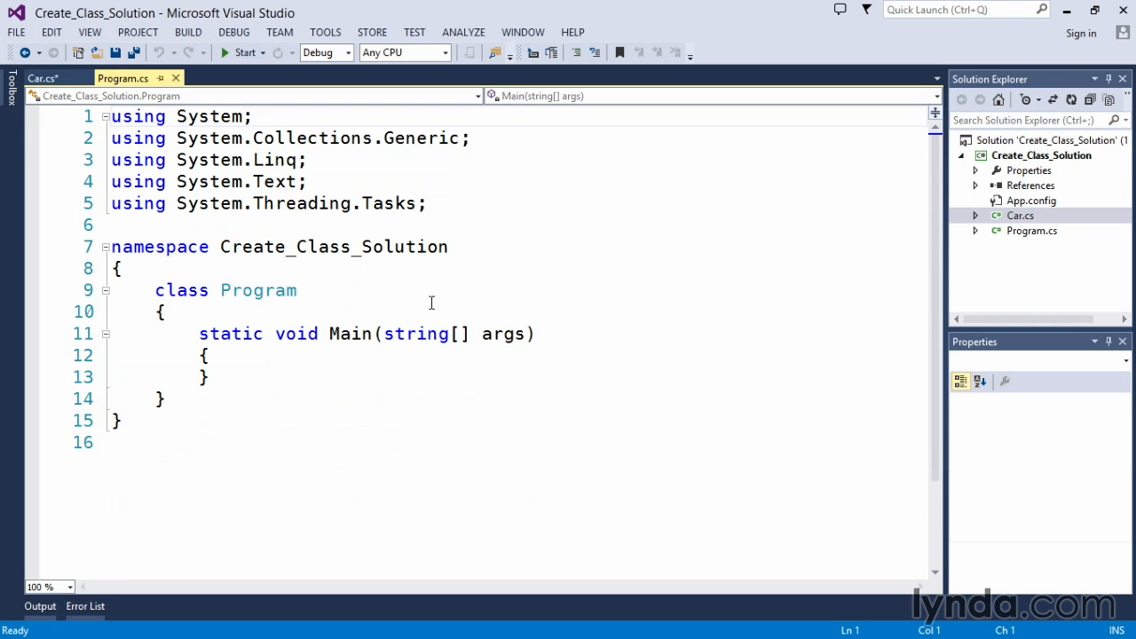
{"action": "left_click", "coordinate": [318, 355]}
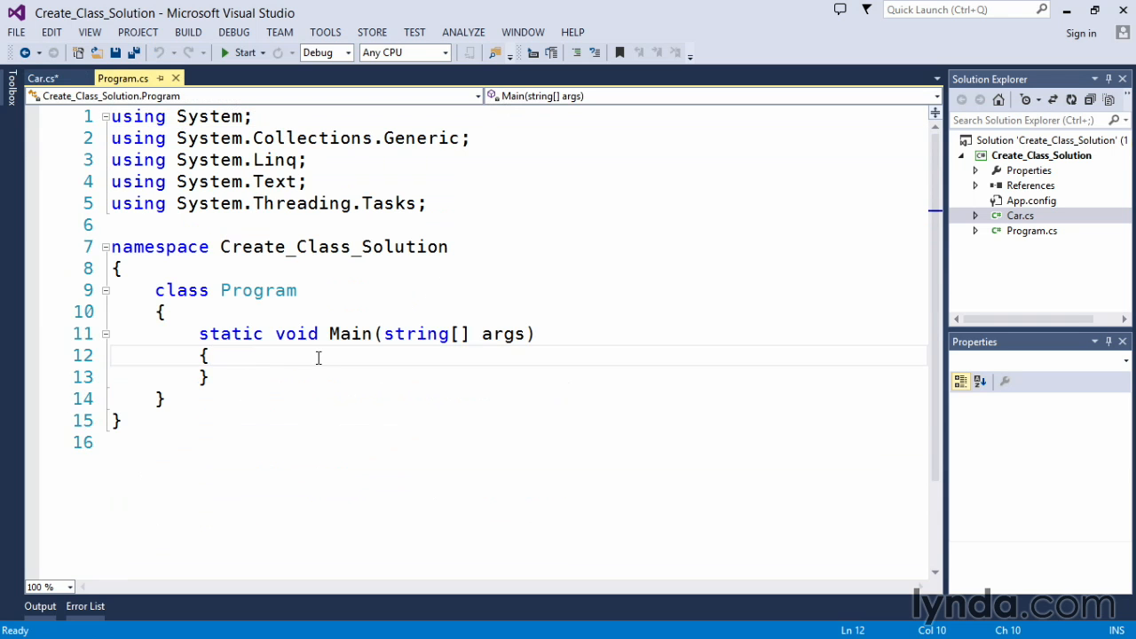
{"action": "key", "text": "enter"}
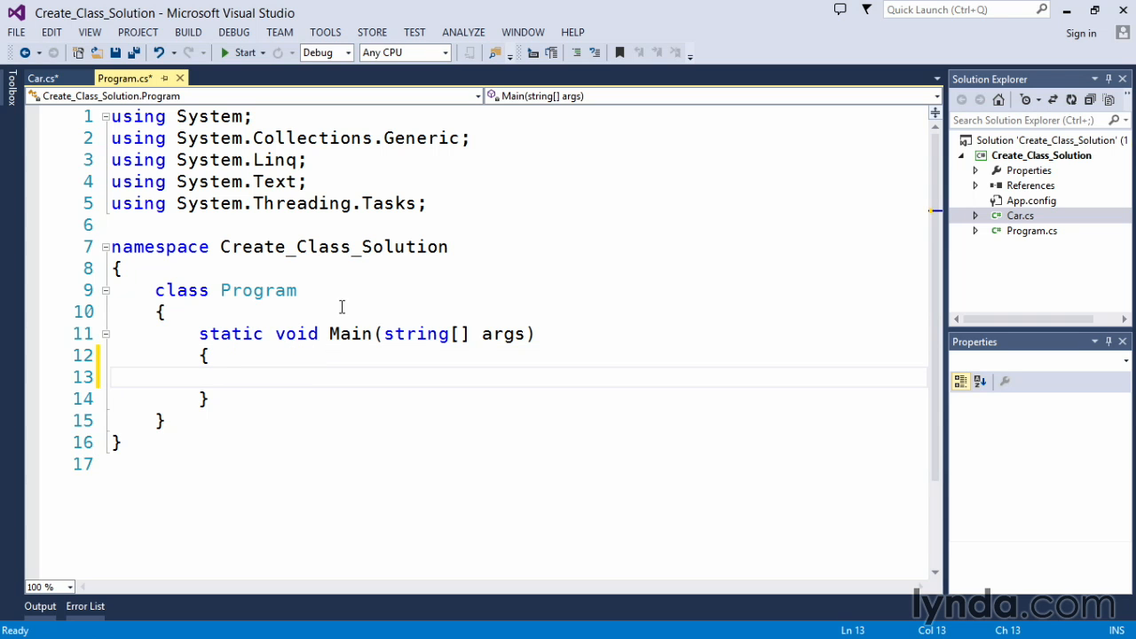
{"action": "left_click", "coordinate": [39, 78]}
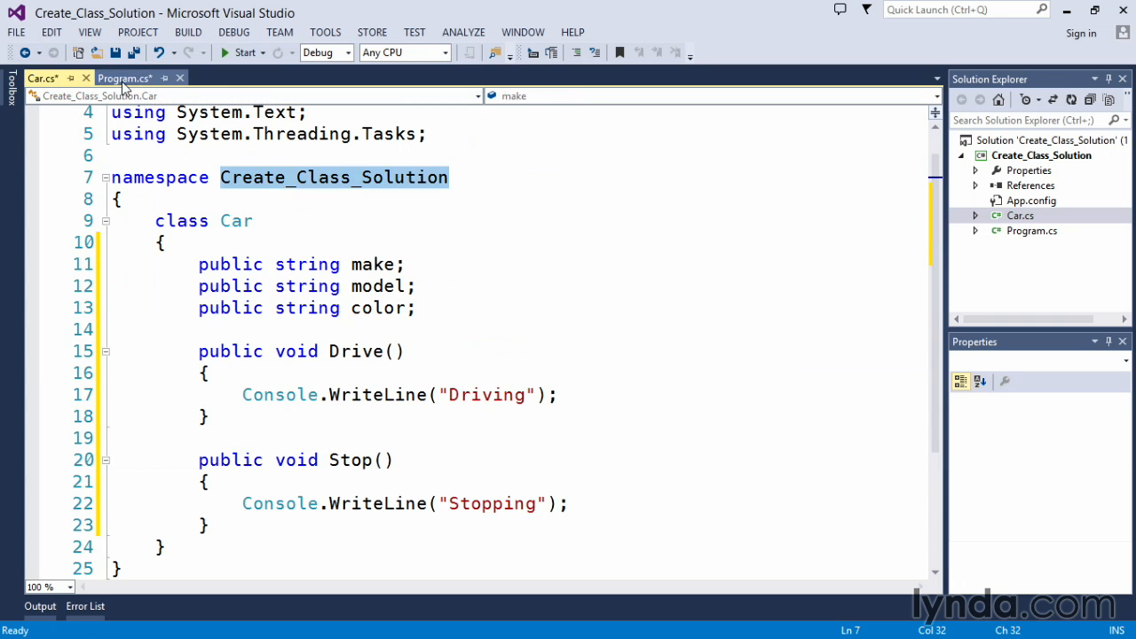
{"action": "left_click", "coordinate": [124, 78]}
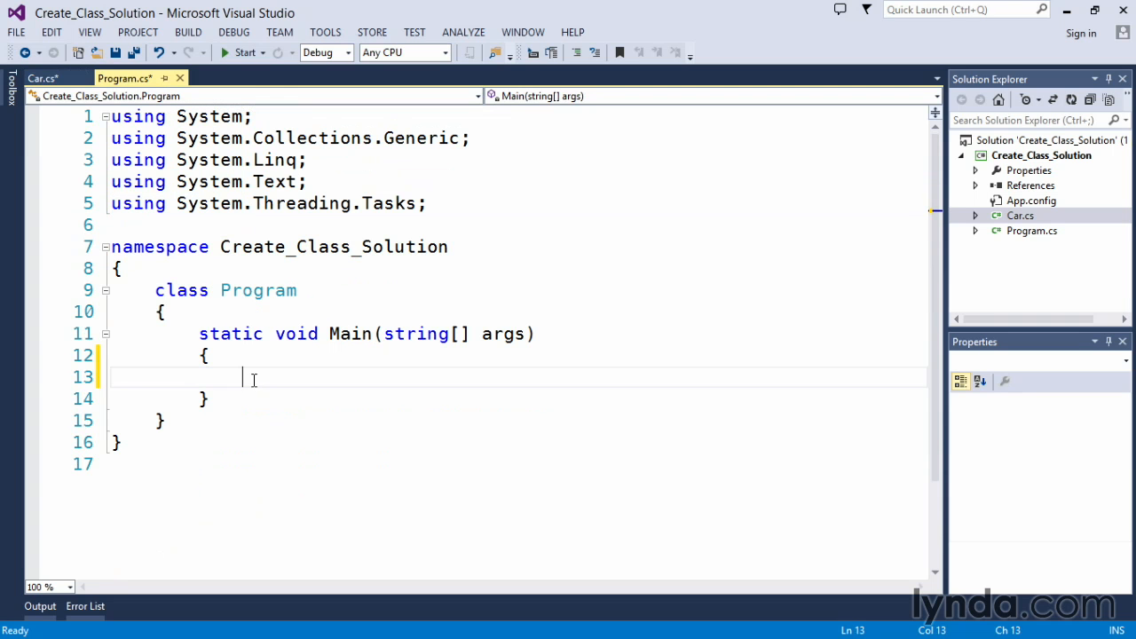
Write Car myCar = new Car(); in Main and begin the next statement with my
{"action": "type", "text": "C"}
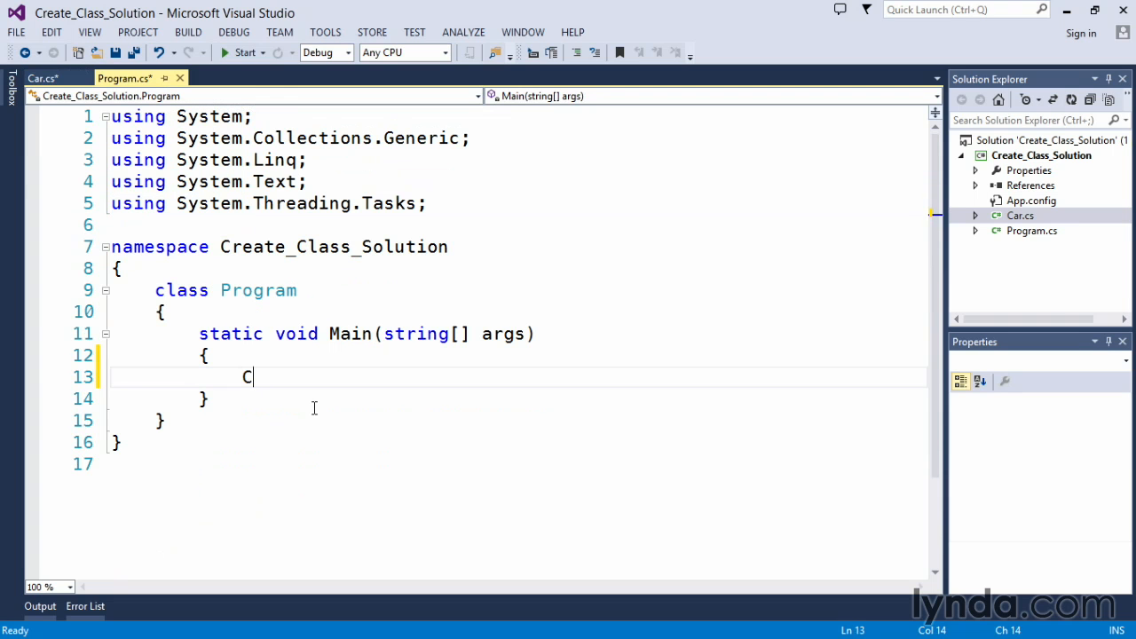
{"action": "type", "text": "ar"}
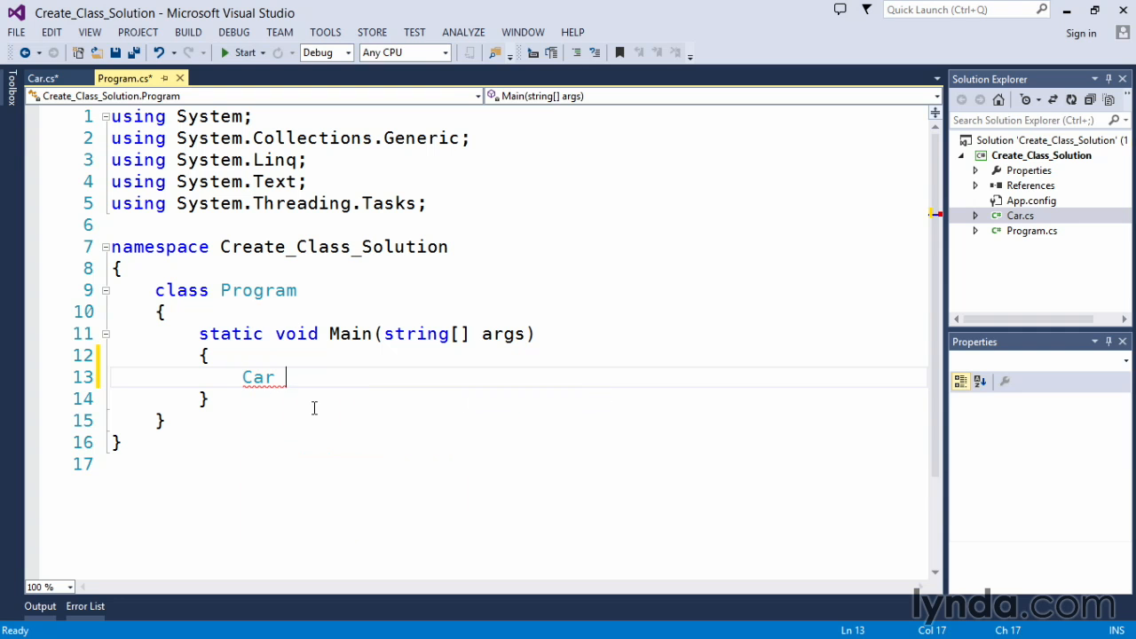
{"action": "type", "text": "myCar"}
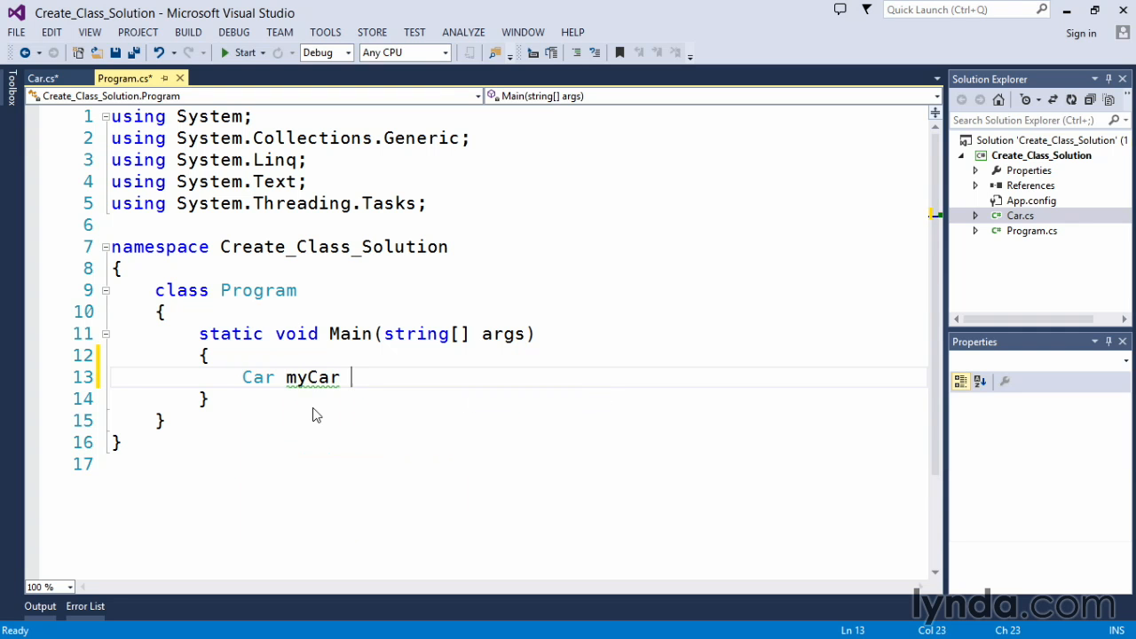
{"action": "type", "text": "= n"}
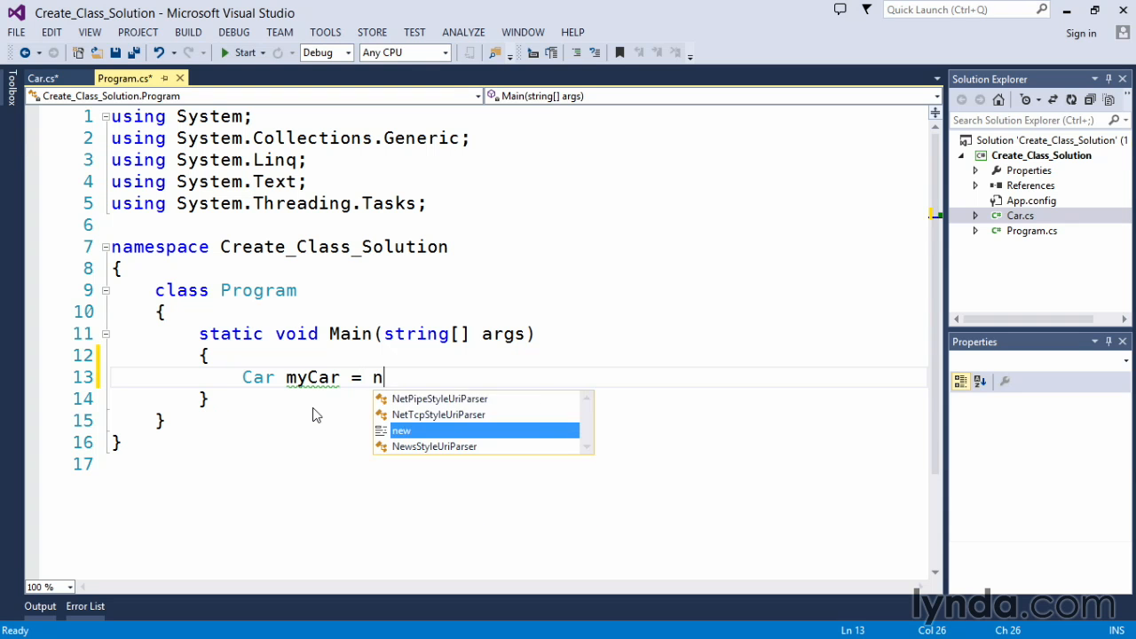
{"action": "type", "text": "ew"}
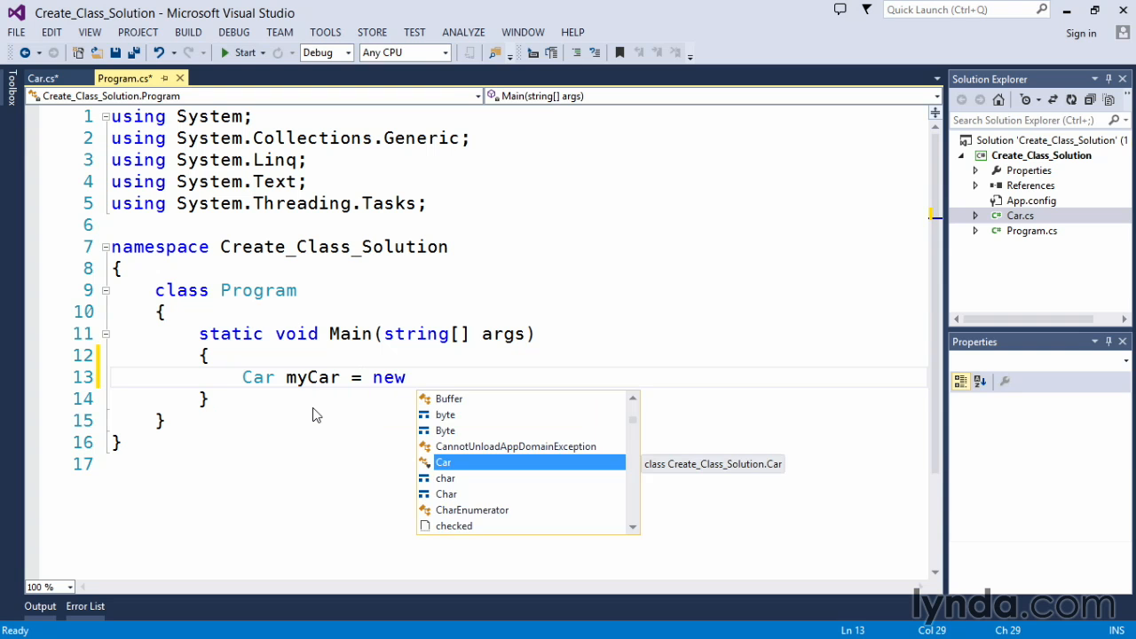
{"action": "type", "text": "Car("}
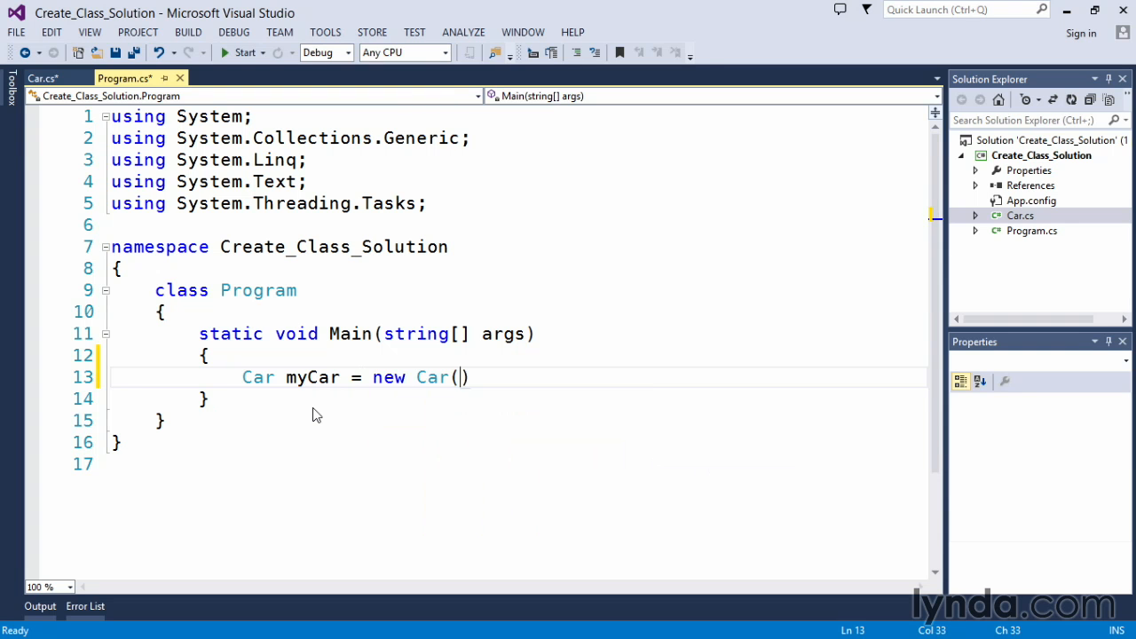
{"action": "type", "text": ")"}
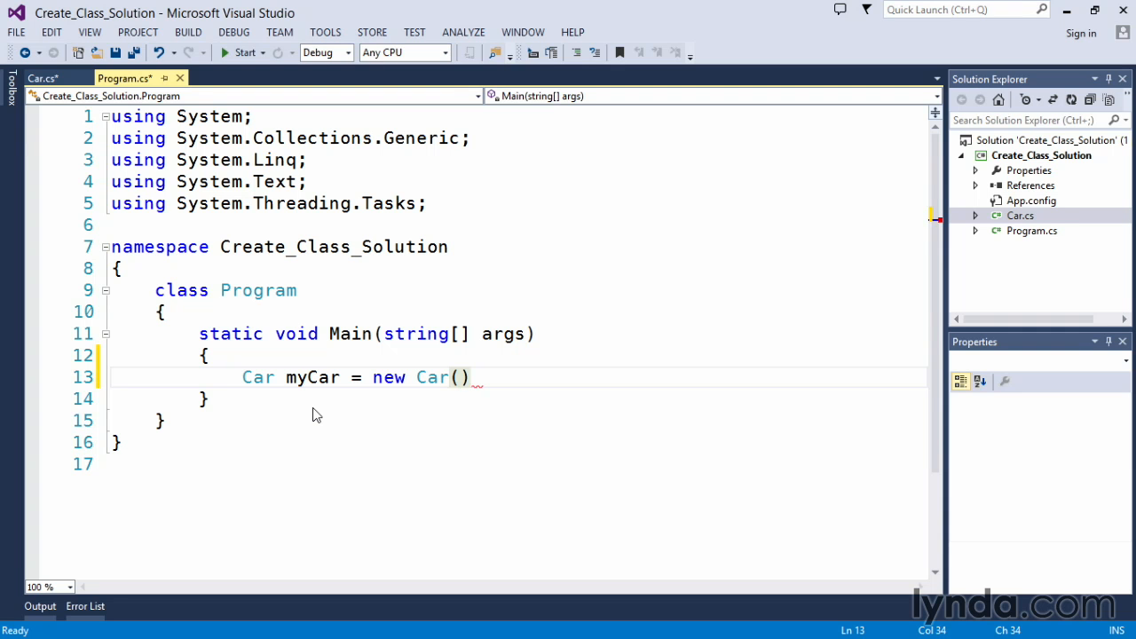
{"action": "type", "text": ";"}
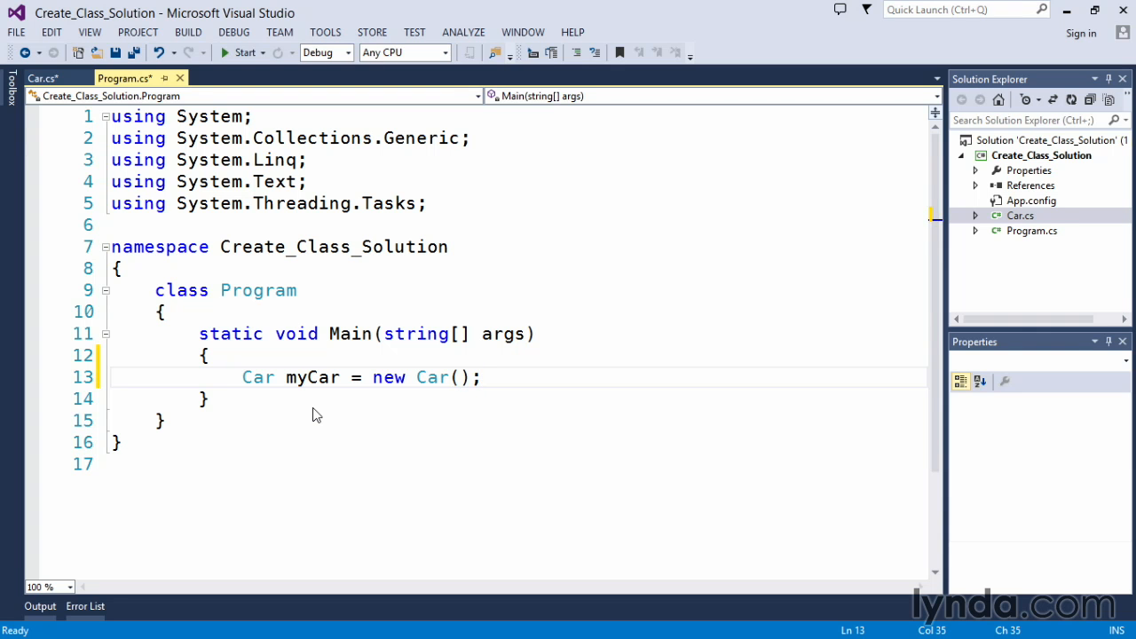
{"action": "key", "text": "enter"}
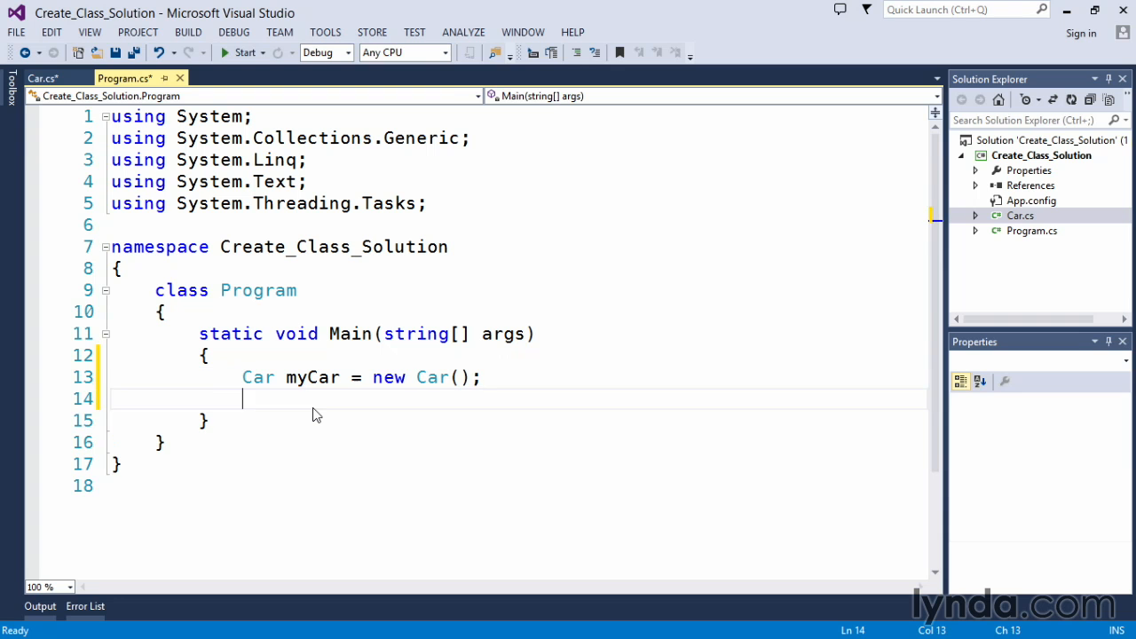
{"action": "type", "text": "my"}
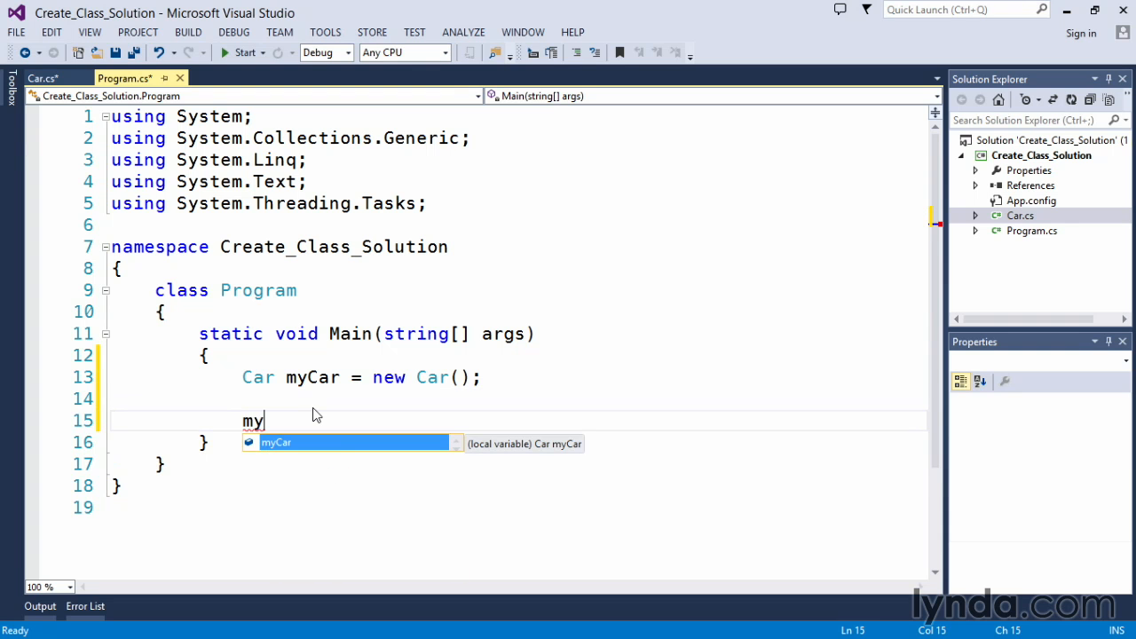
Assign myCar.make = "Chevrolet";
{"action": "type", "text": "Car"}
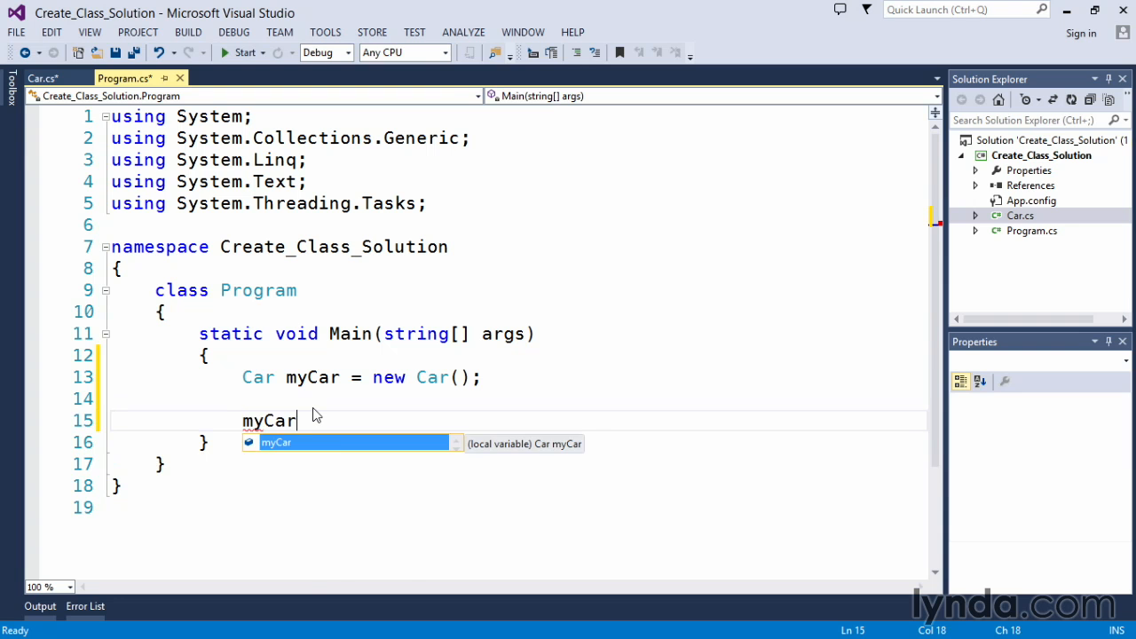
{"action": "type", "text": "."}
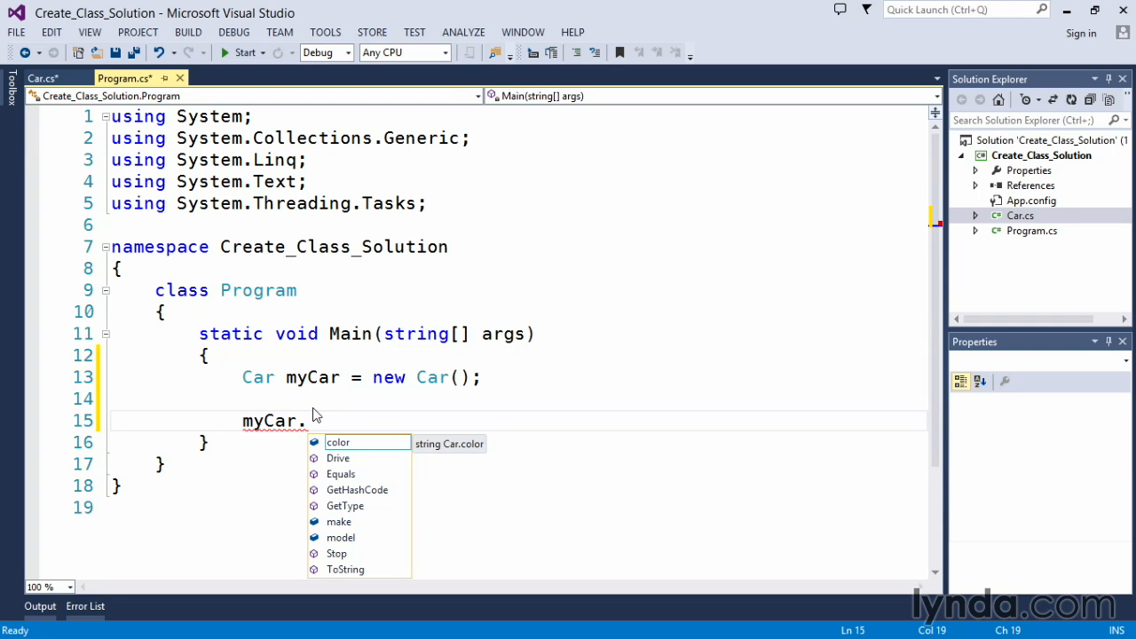
{"action": "type", "text": "make"}
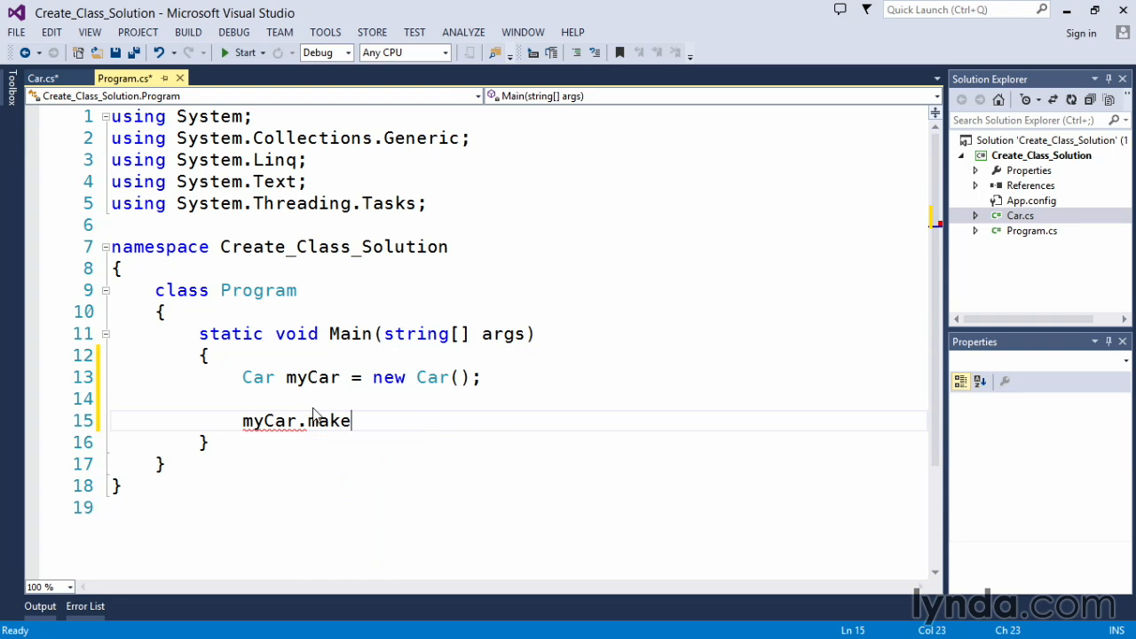
{"action": "type", "text": "="}
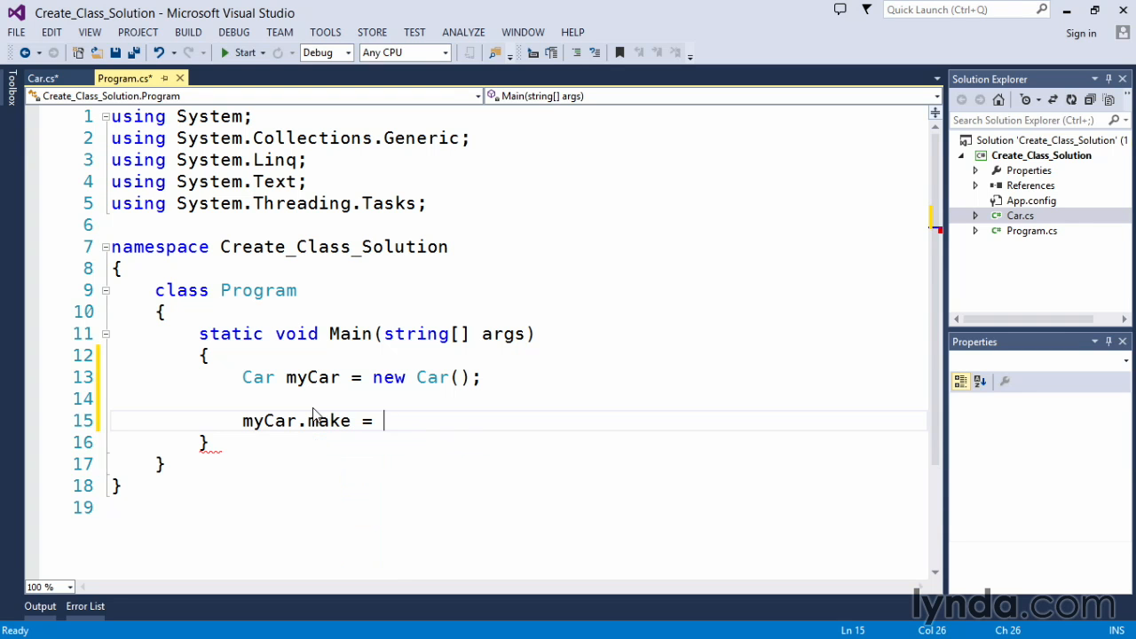
{"action": "type", "text": "\"\""}
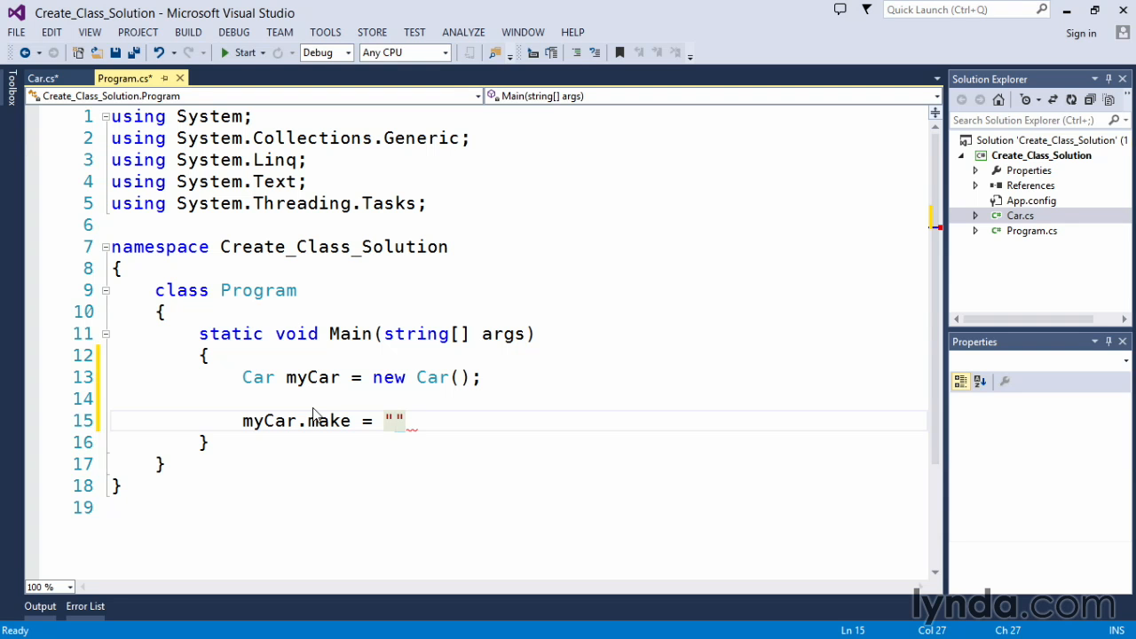
{"action": "type", "text": "Chevro"}
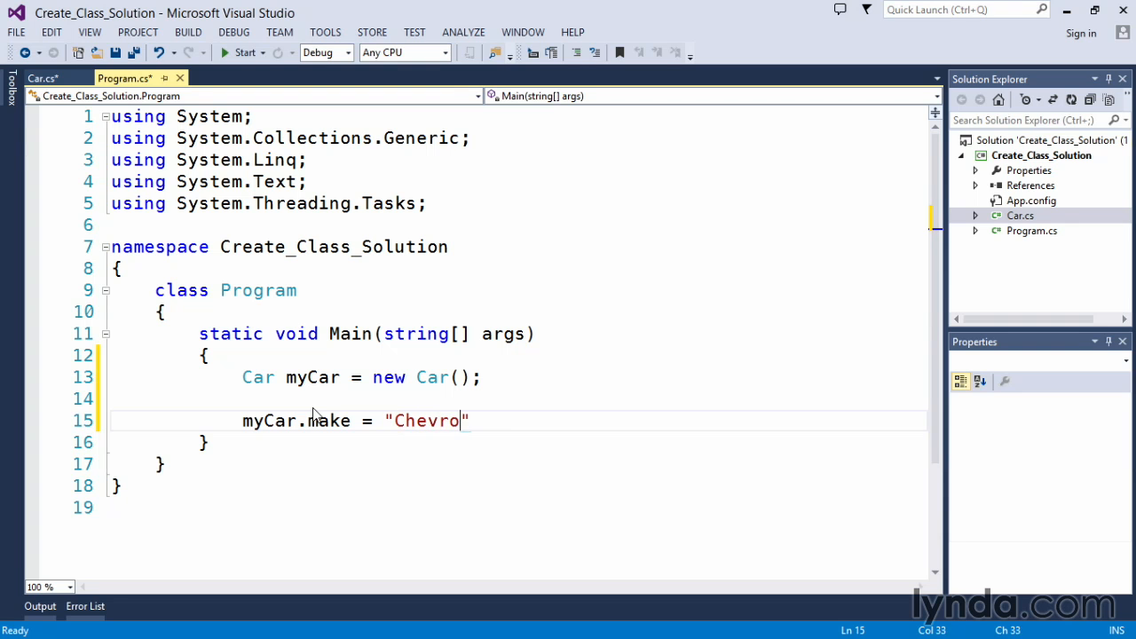
{"action": "type", "text": "let\";"}
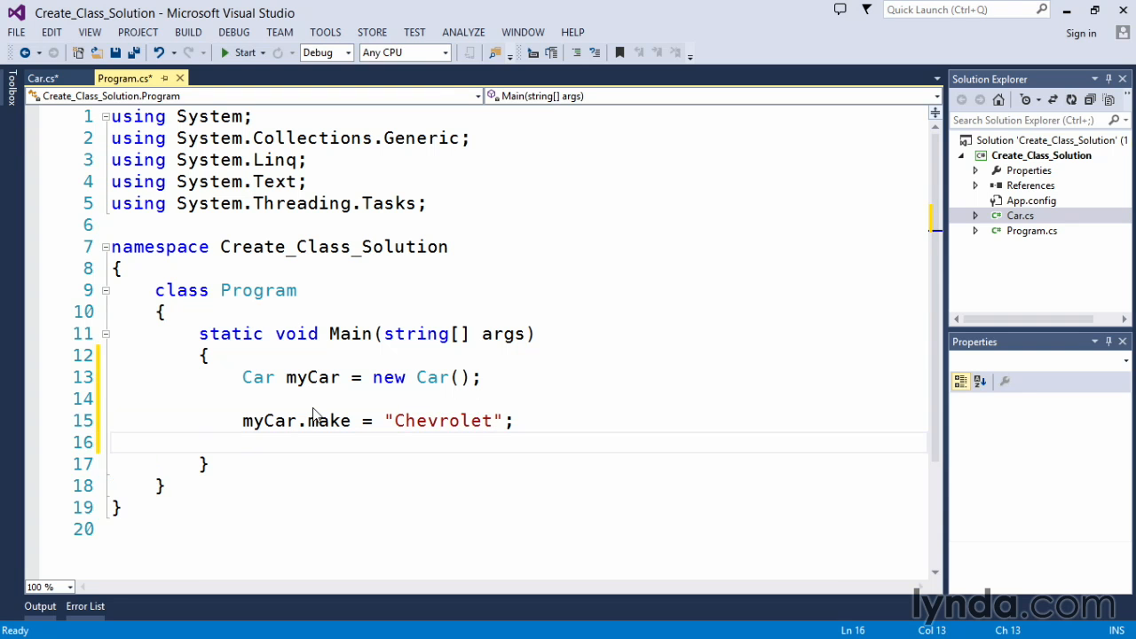
Assign myCar.model = "Camaro" and myCar.color = "Black", then a blank line
{"action": "type", "text": "myCar.model ="}
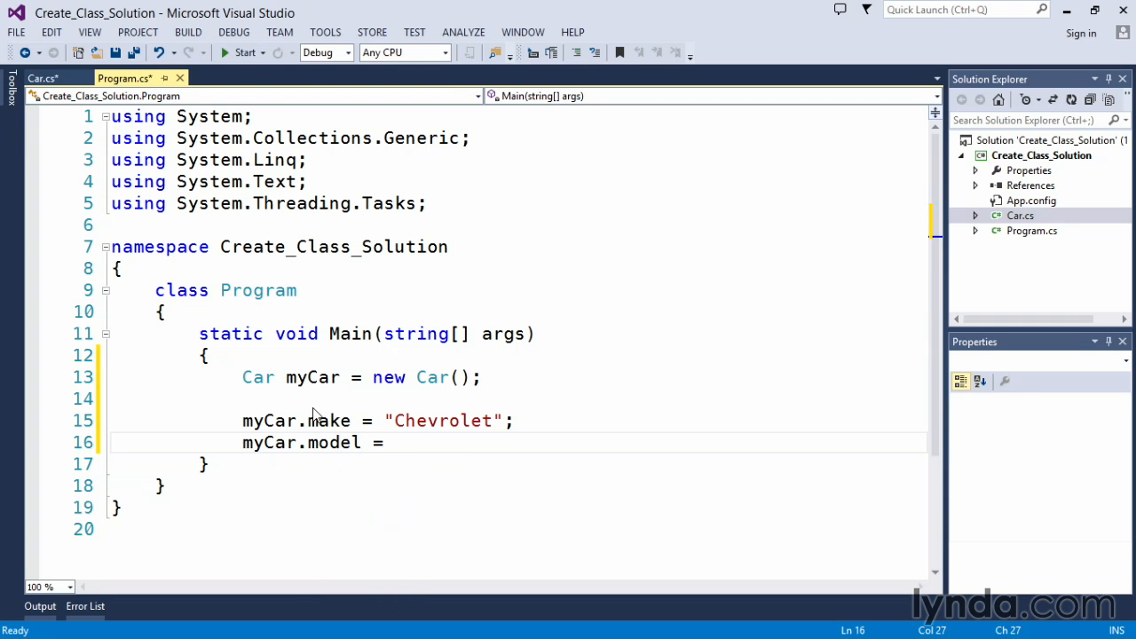
{"action": "type", "text": "\"Camaro\";"}
{"action": "type", "text": "myCar.color ="}
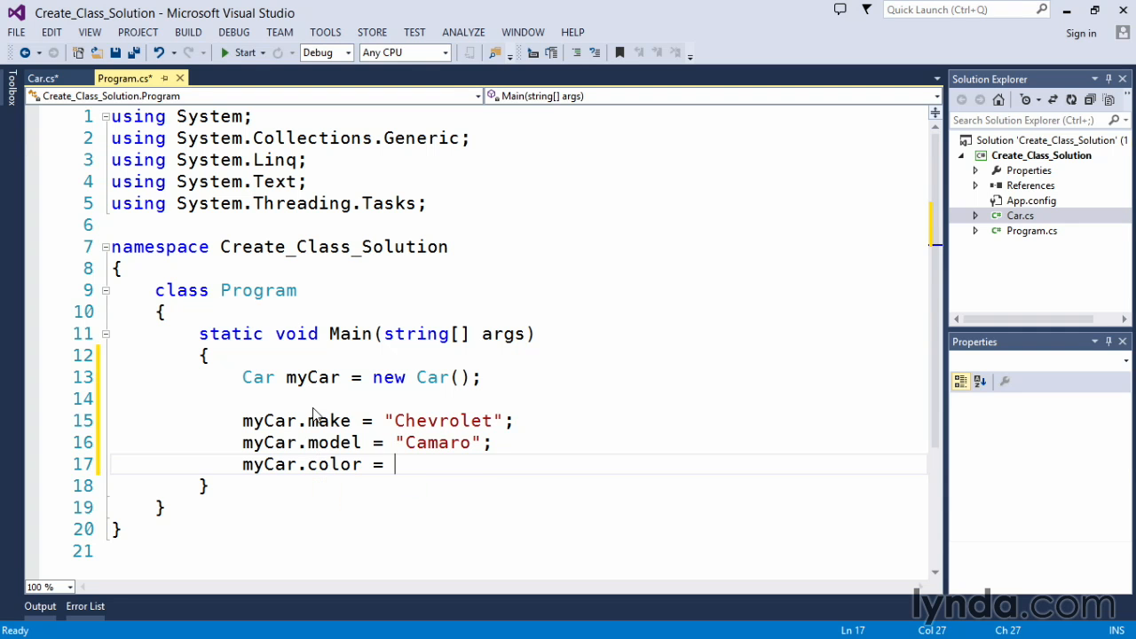
{"action": "type", "text": "\"Bla\""}
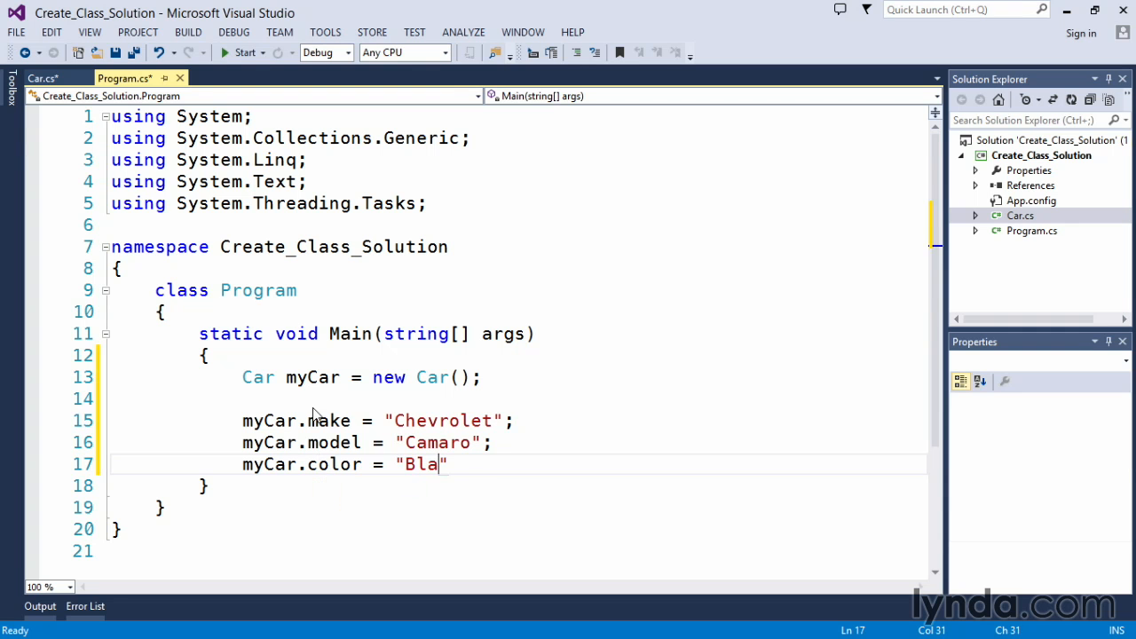
{"action": "type", "text": "ck\";"}
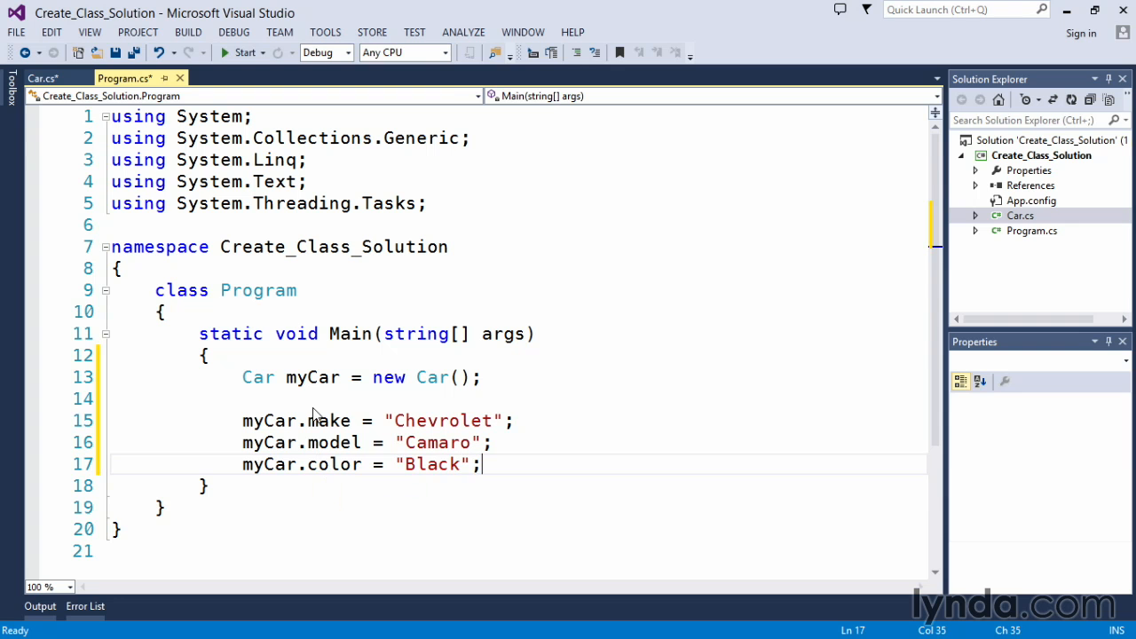
{"action": "key", "text": "Enter"}
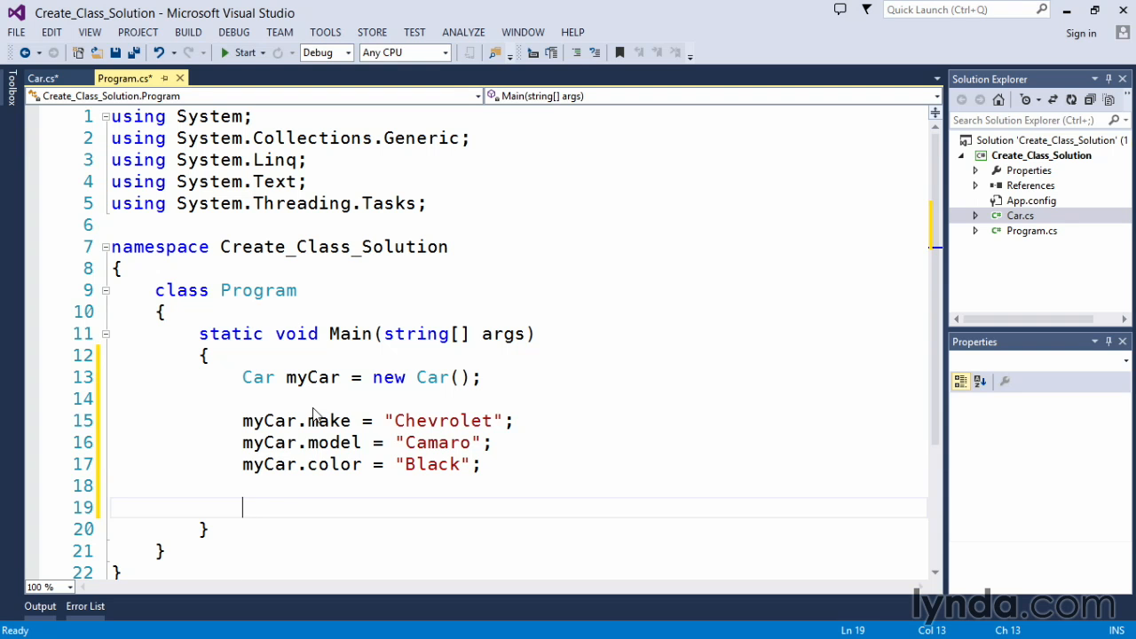
Call myCar.Drive(); and move to a new line
{"action": "type", "text": "myCar."}
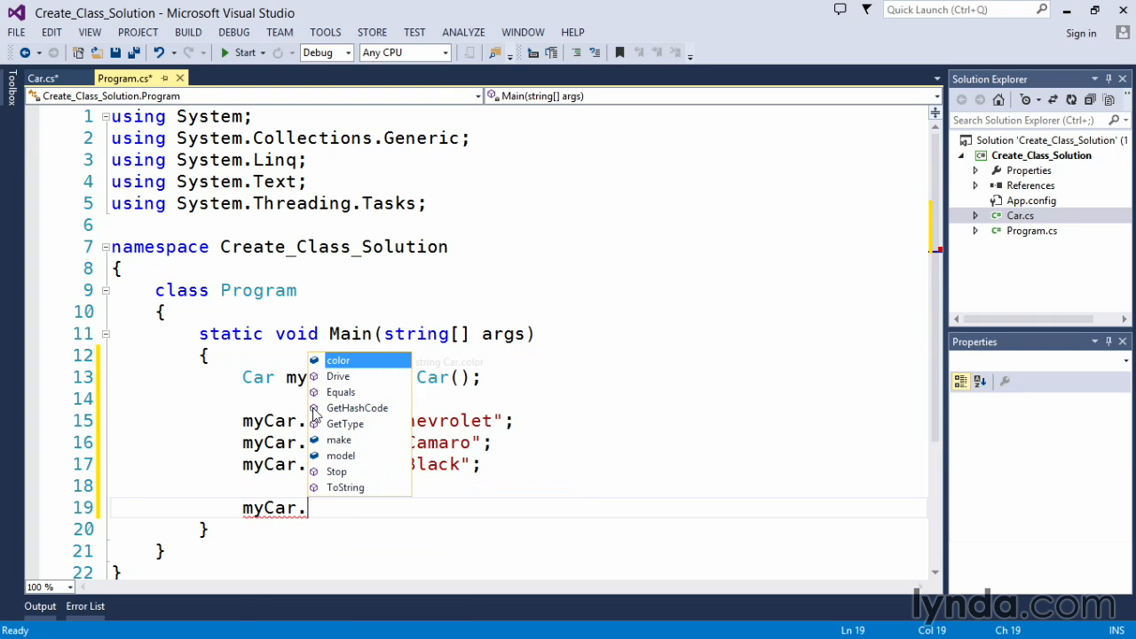
{"action": "type", "text": "Dr"}
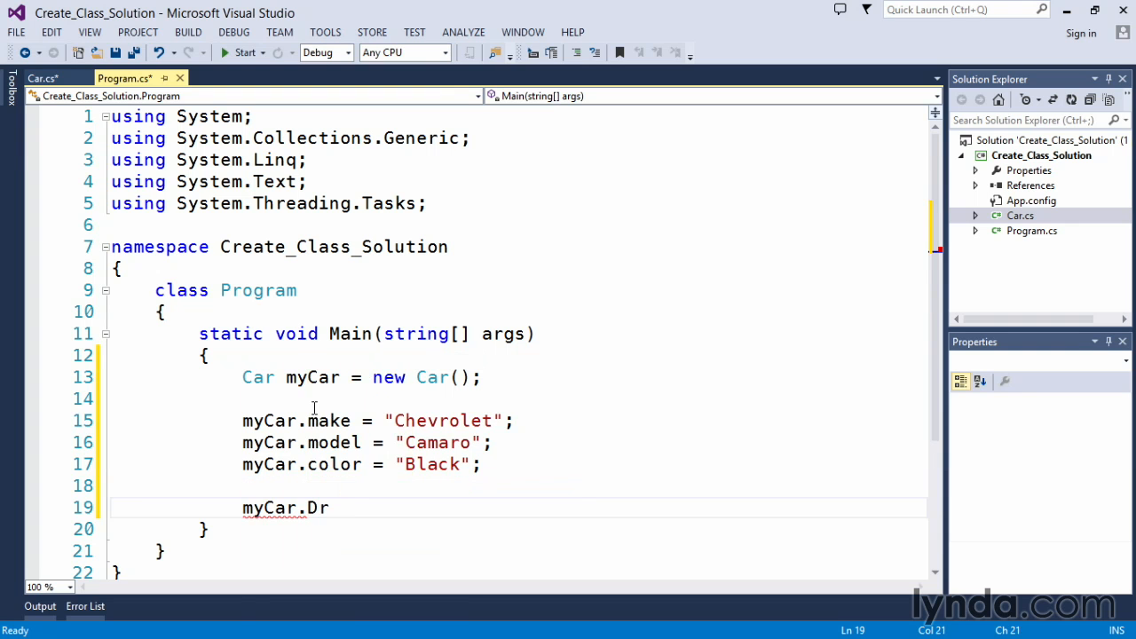
{"action": "type", "text": "ive()"}
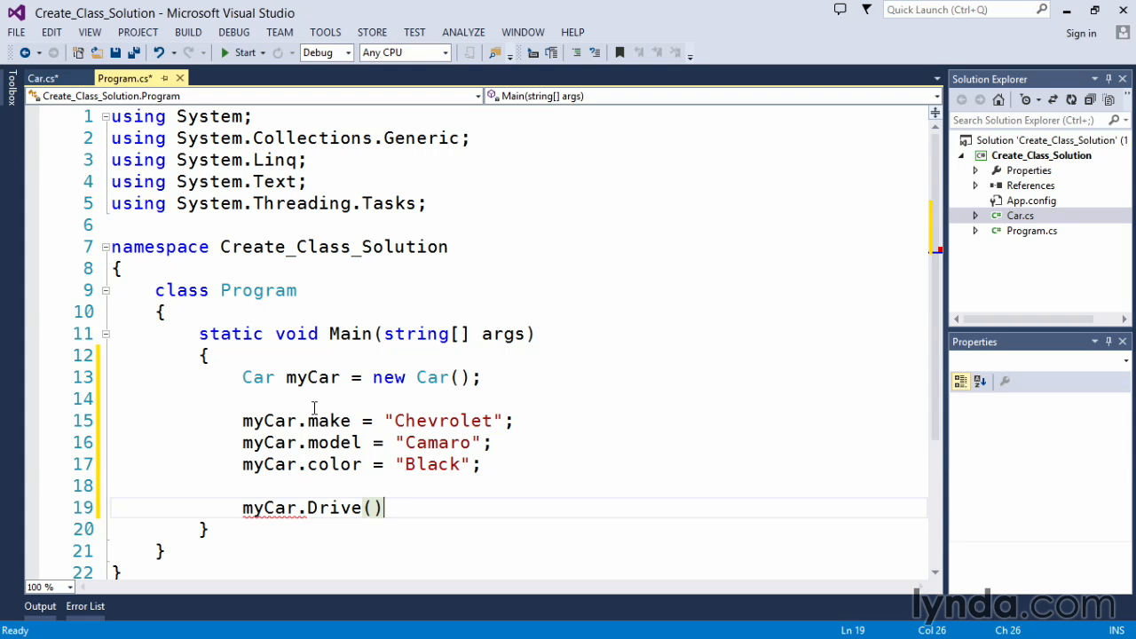
{"action": "type", "text": ";"}
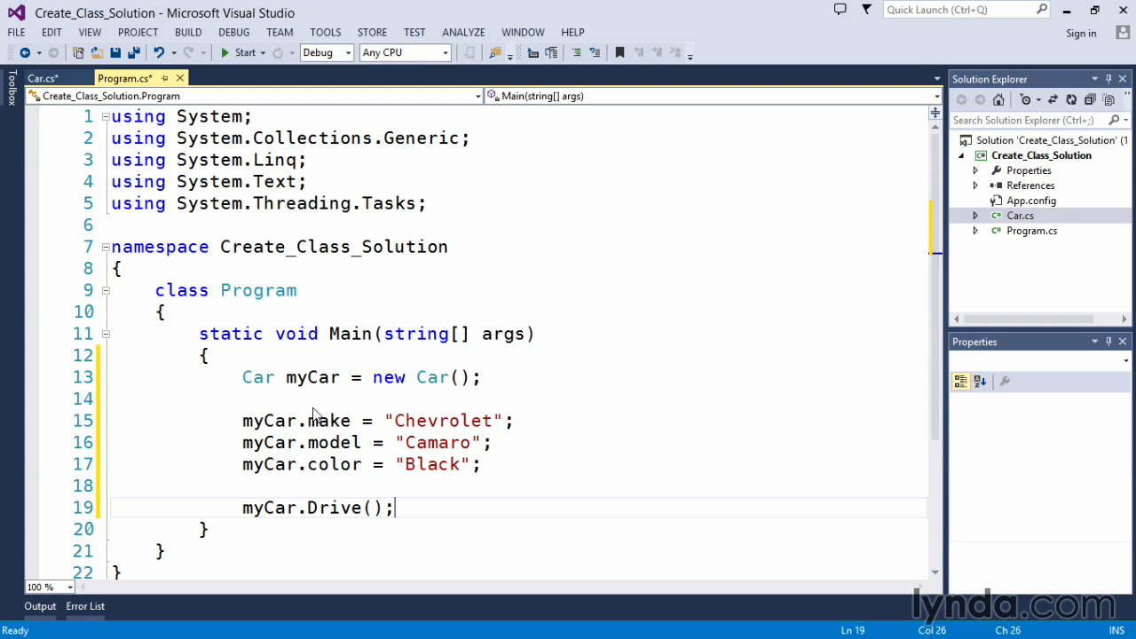
{"action": "key", "text": "Right"}
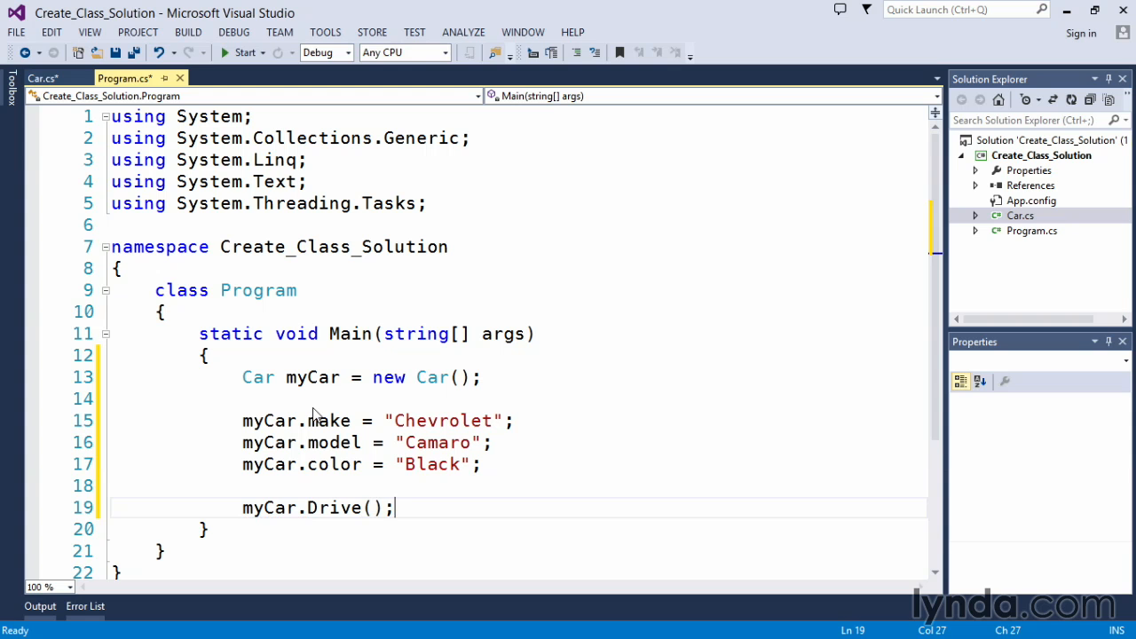
{"action": "key", "text": "enter"}
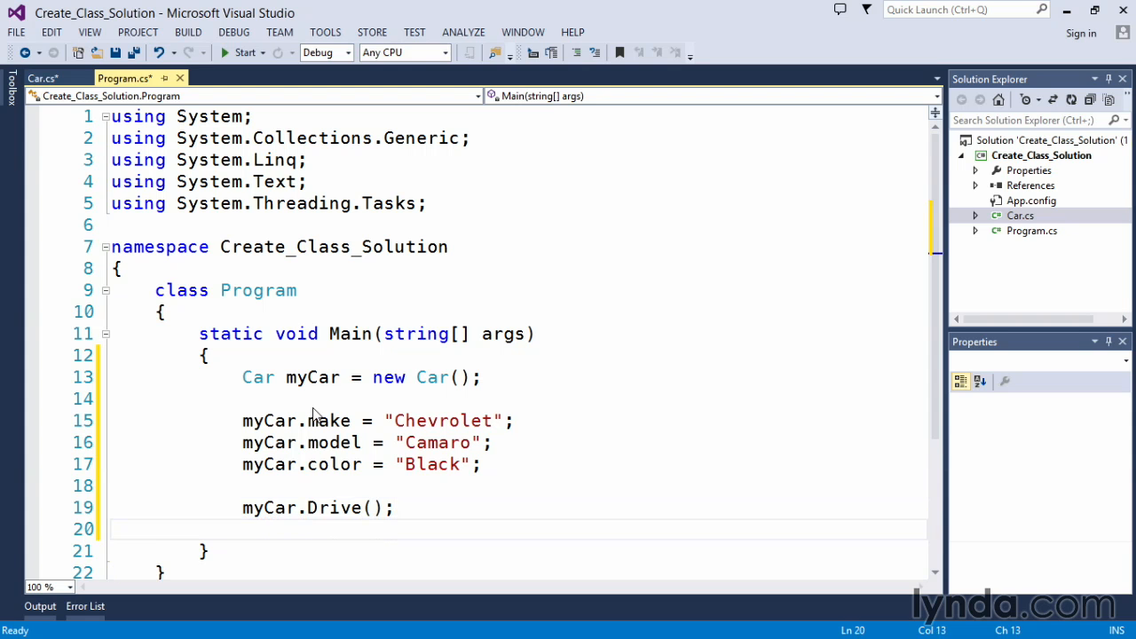
Call myCar.Stop(); via IntelliSense completion
{"action": "type", "text": "myCar"}
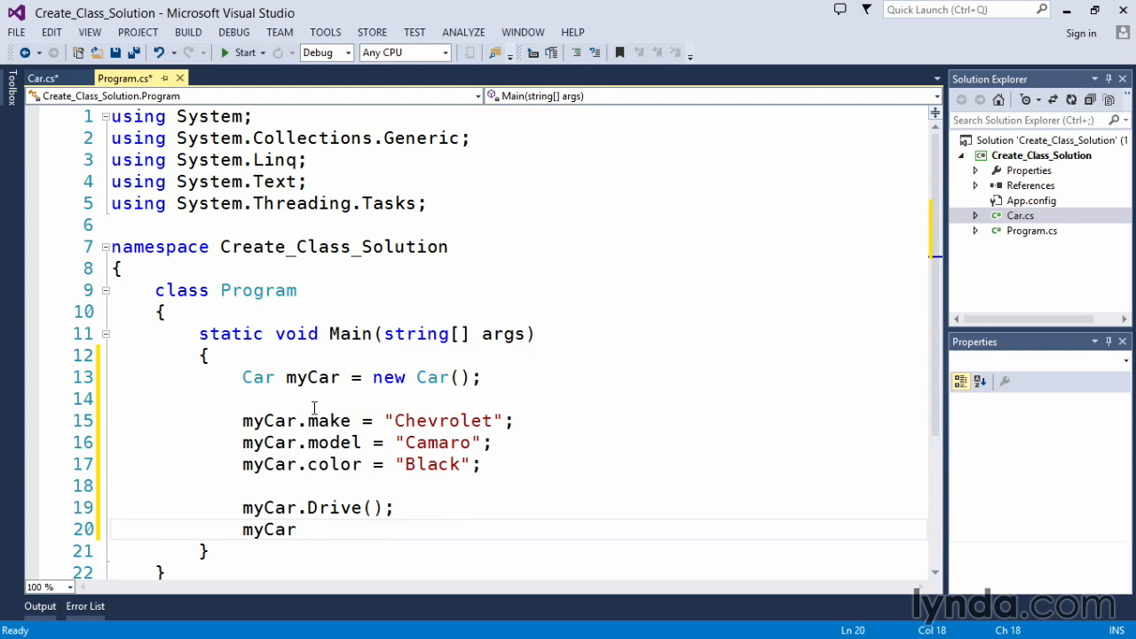
{"action": "type", "text": ".st"}
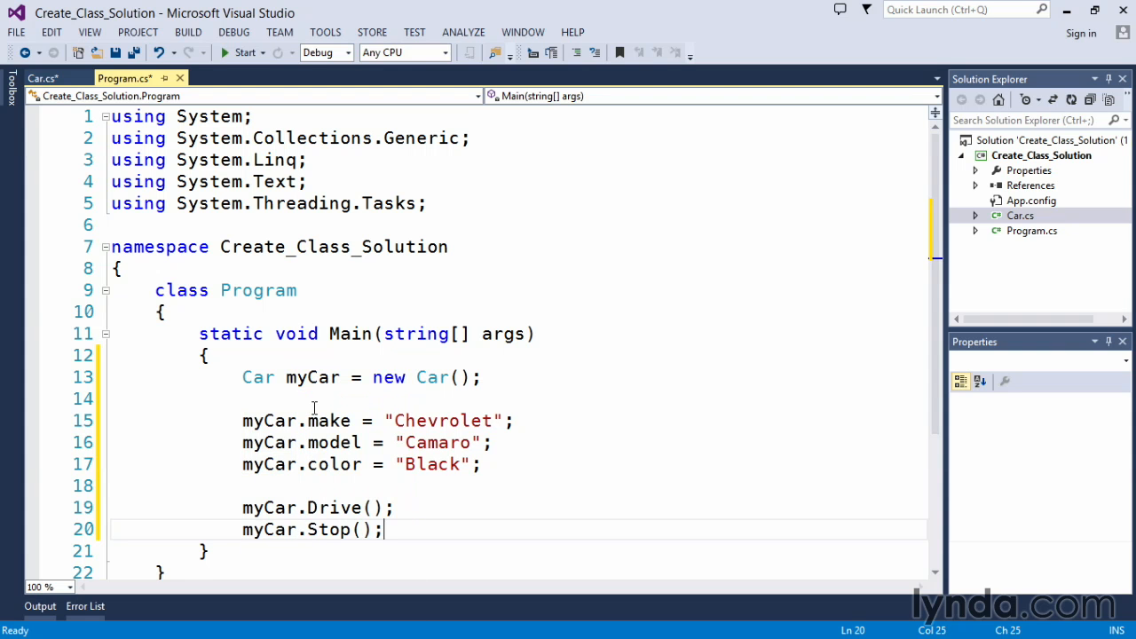
{"action": "key", "text": "enter"}
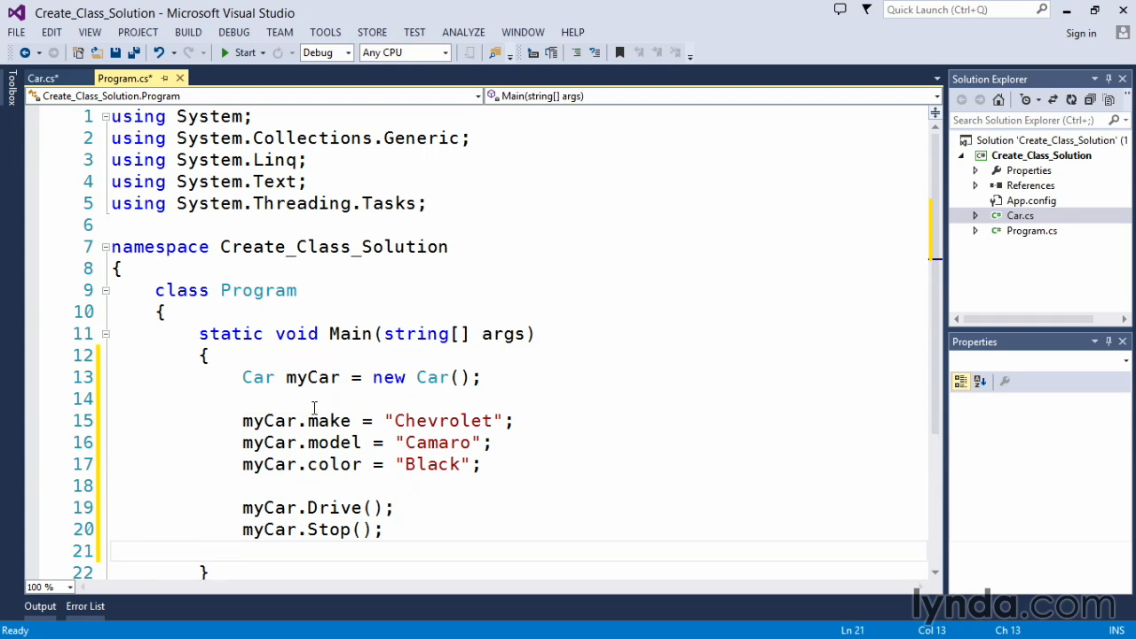